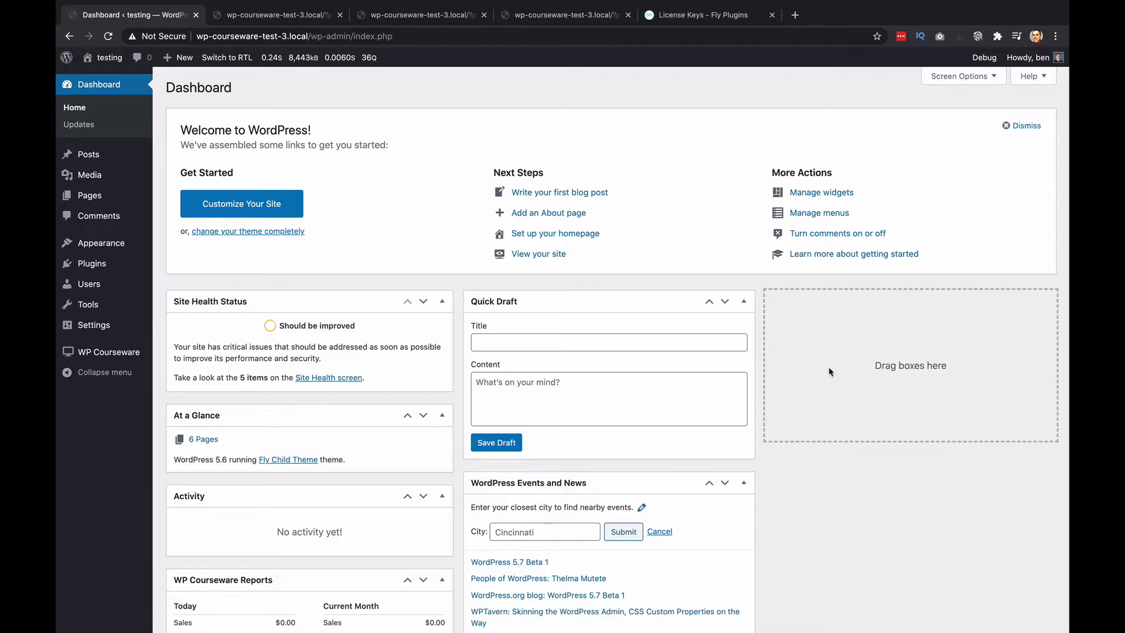
pyautogui.moveTo(270, 281)
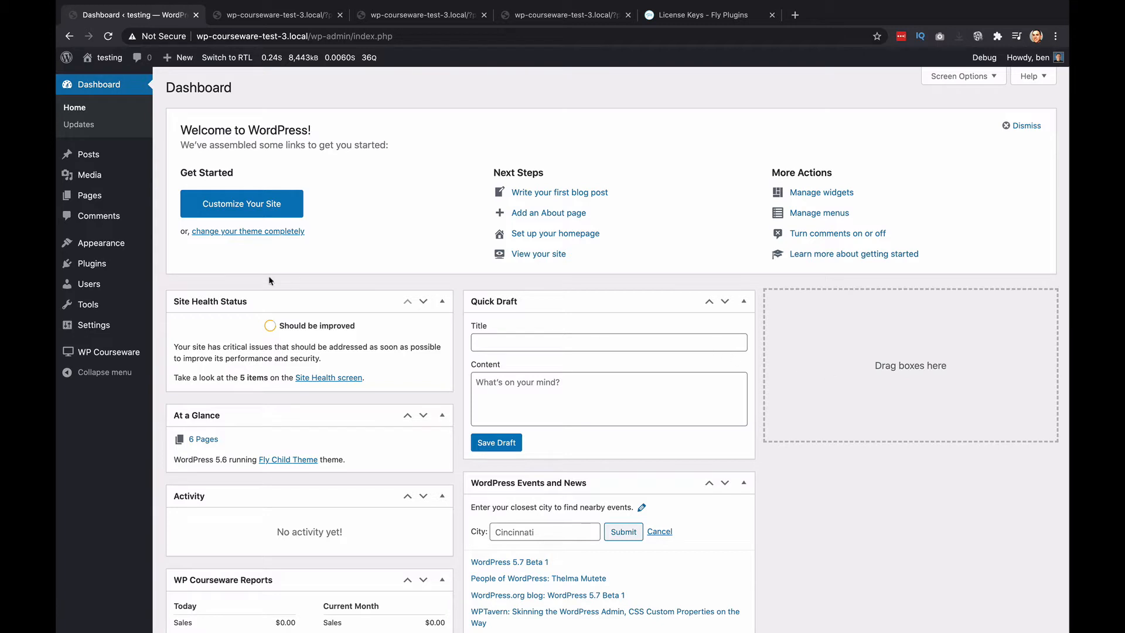
pyautogui.moveTo(131, 402)
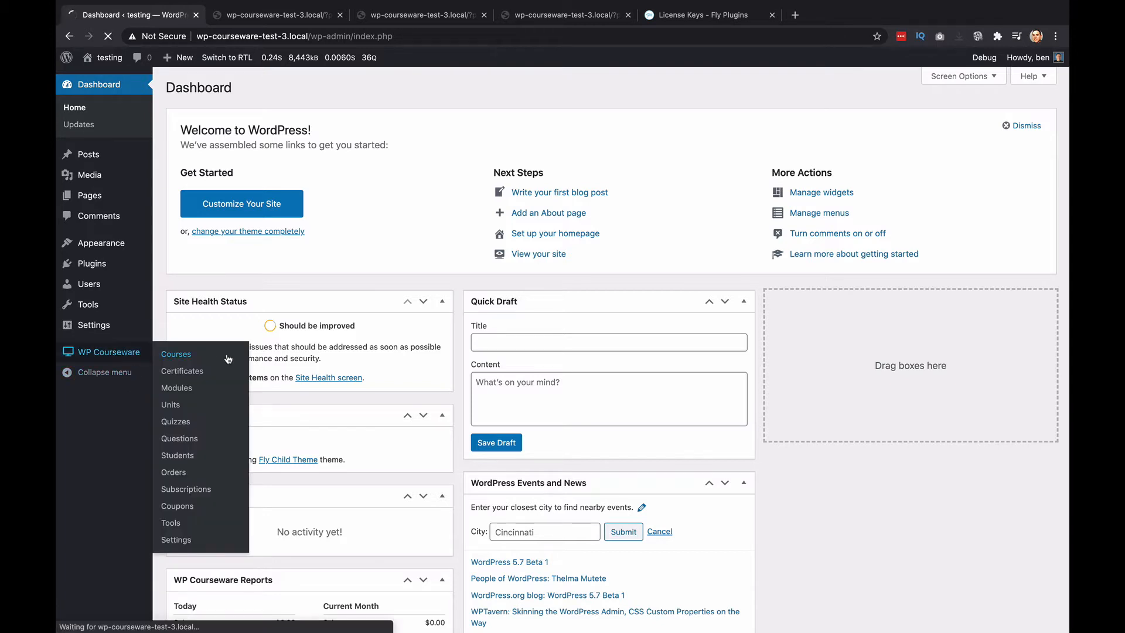
# From the Courses list, run the Duplicate row action on Course A
pyautogui.click(176, 354)
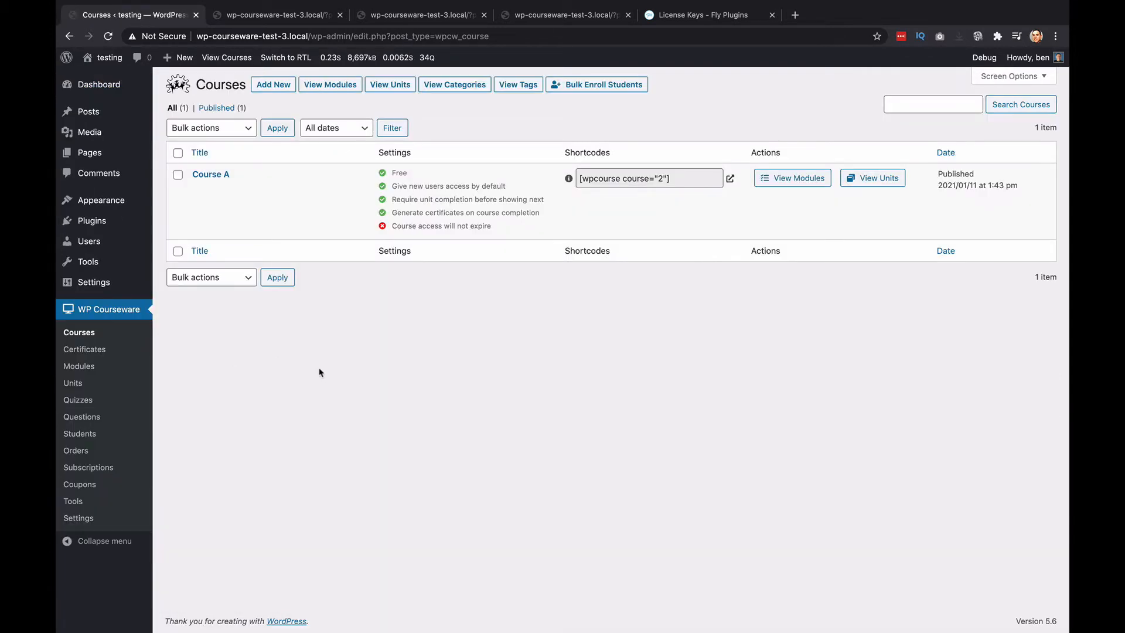
pyautogui.moveTo(292, 374)
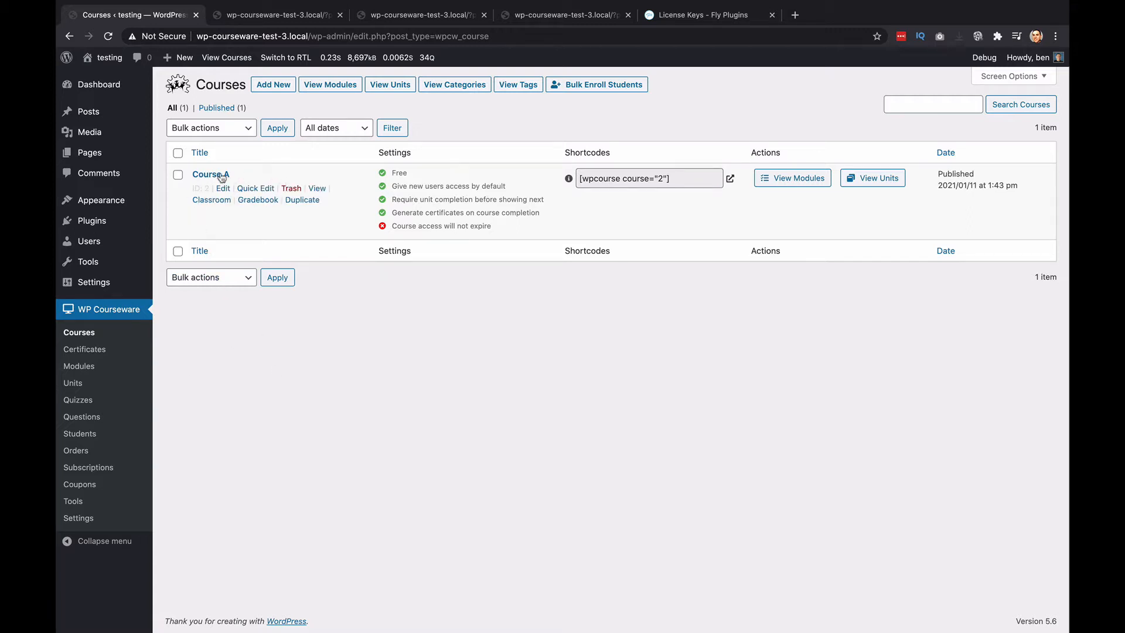
pyautogui.moveTo(308, 205)
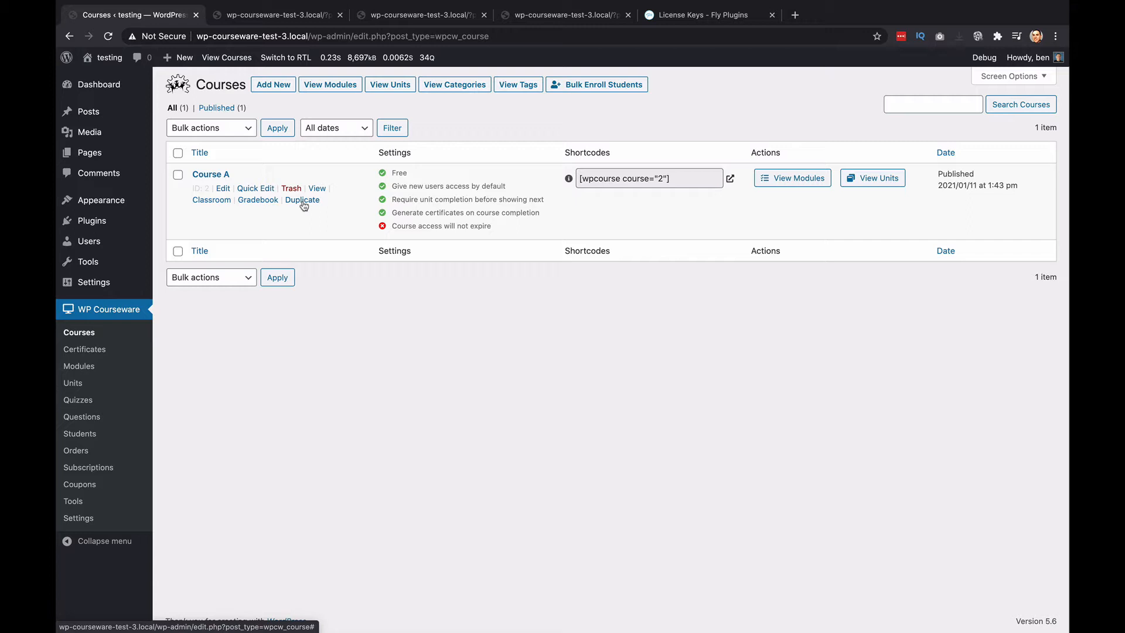
pyautogui.click(302, 199)
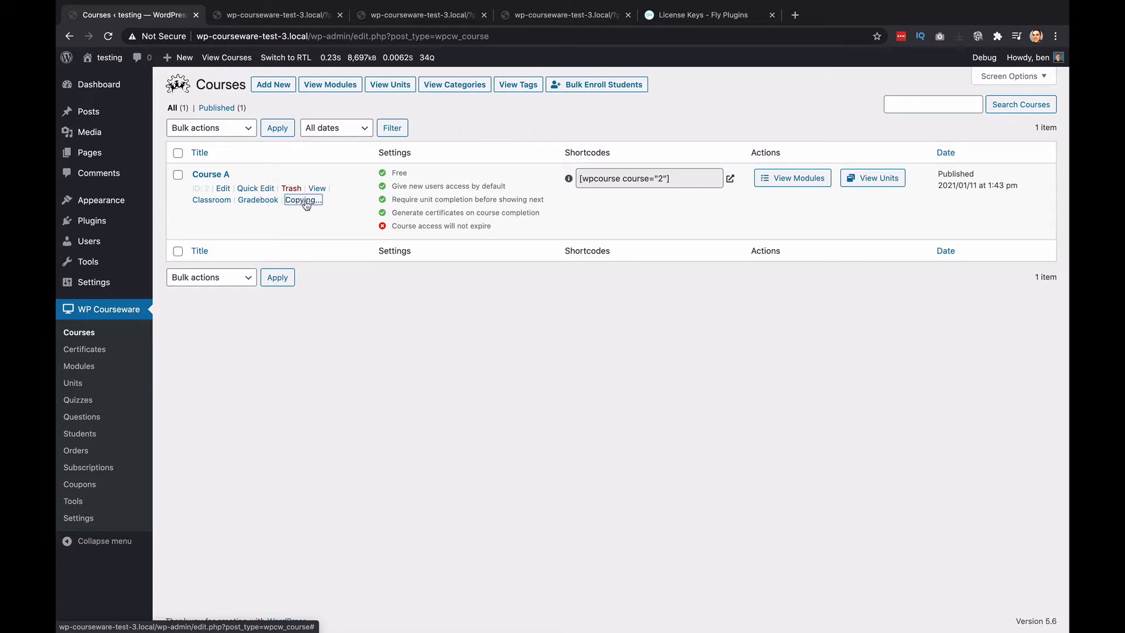
# Let the Courses page reload so Course A Copy appears beside Course A
pyautogui.click(303, 199)
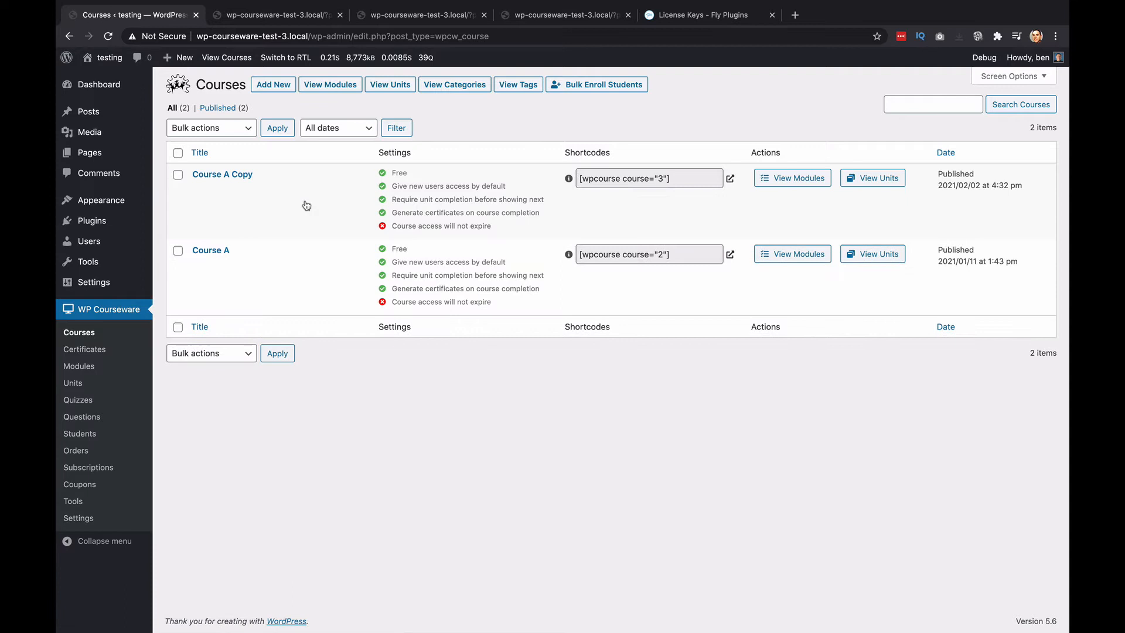
pyautogui.moveTo(223, 173)
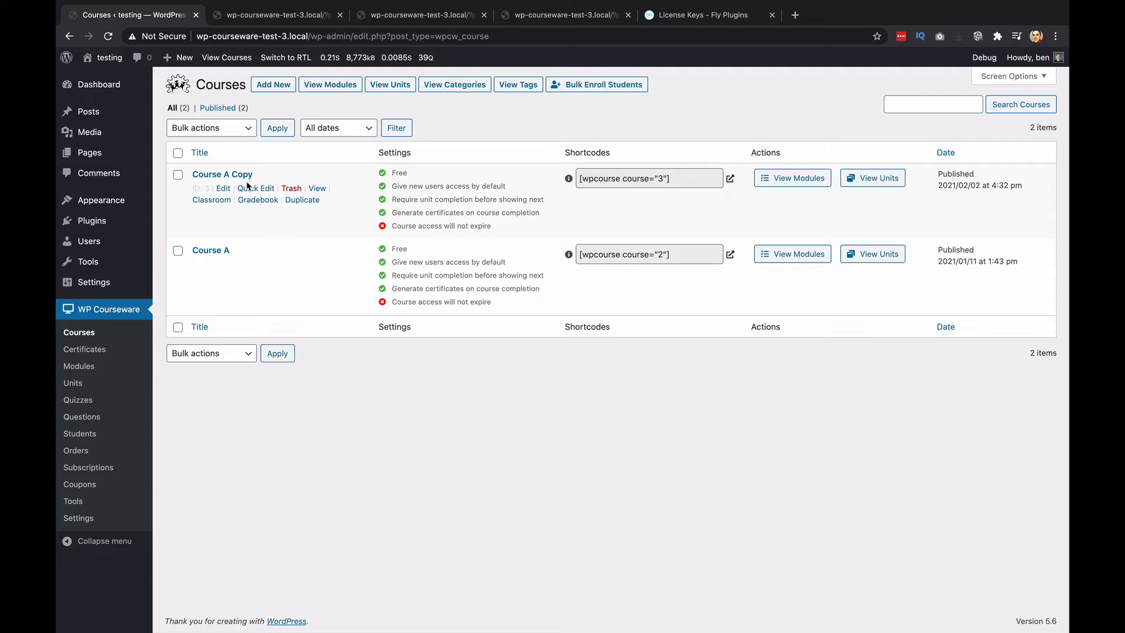
pyautogui.moveTo(216, 174)
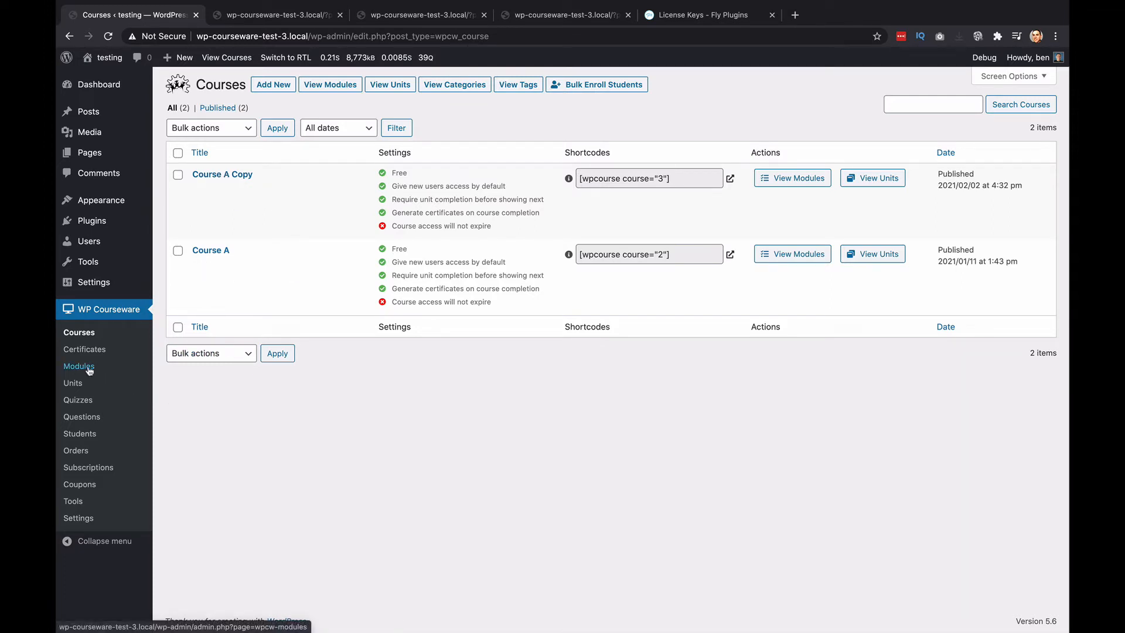
# From the Modules list, duplicate Course A's Module 1 into Module 1 copy
pyautogui.click(78, 366)
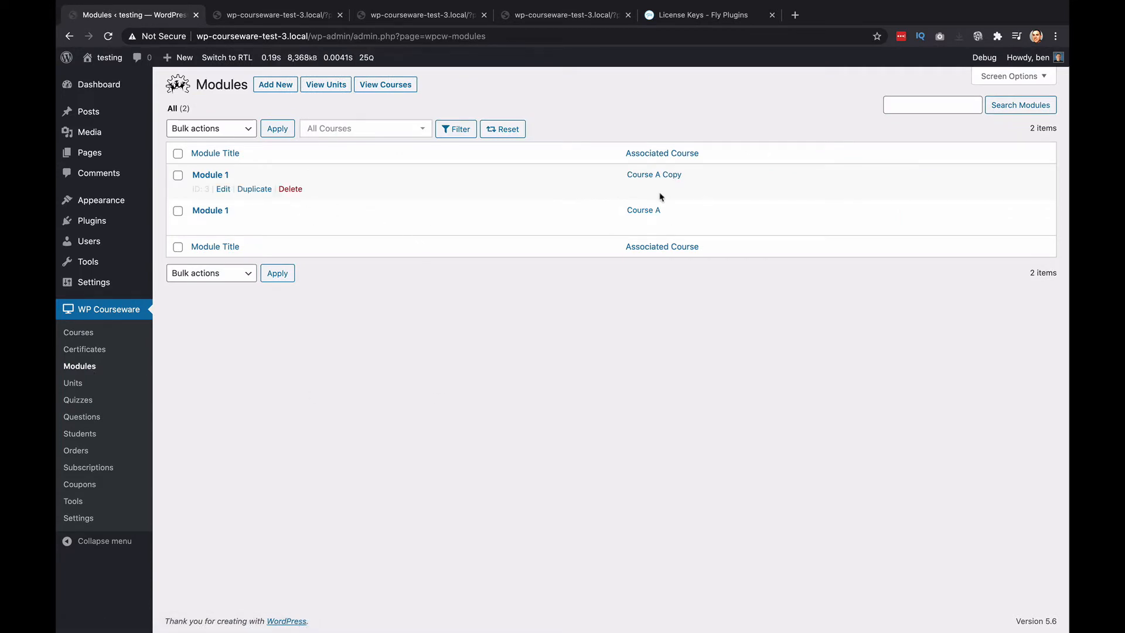
pyautogui.moveTo(671, 181)
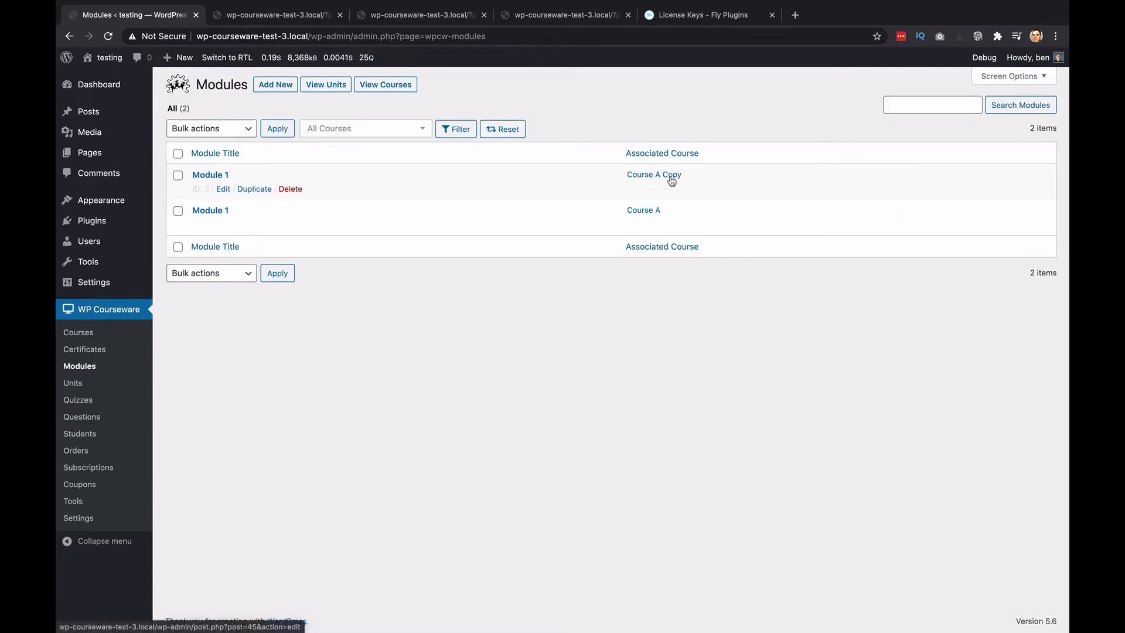
pyautogui.moveTo(634, 216)
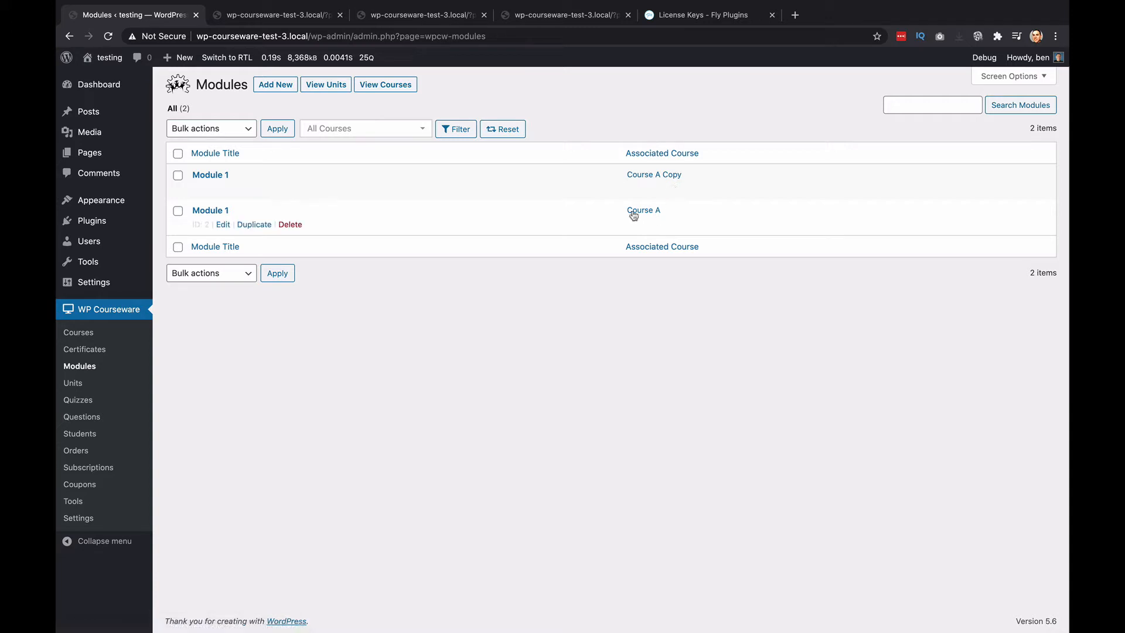
pyautogui.moveTo(665, 218)
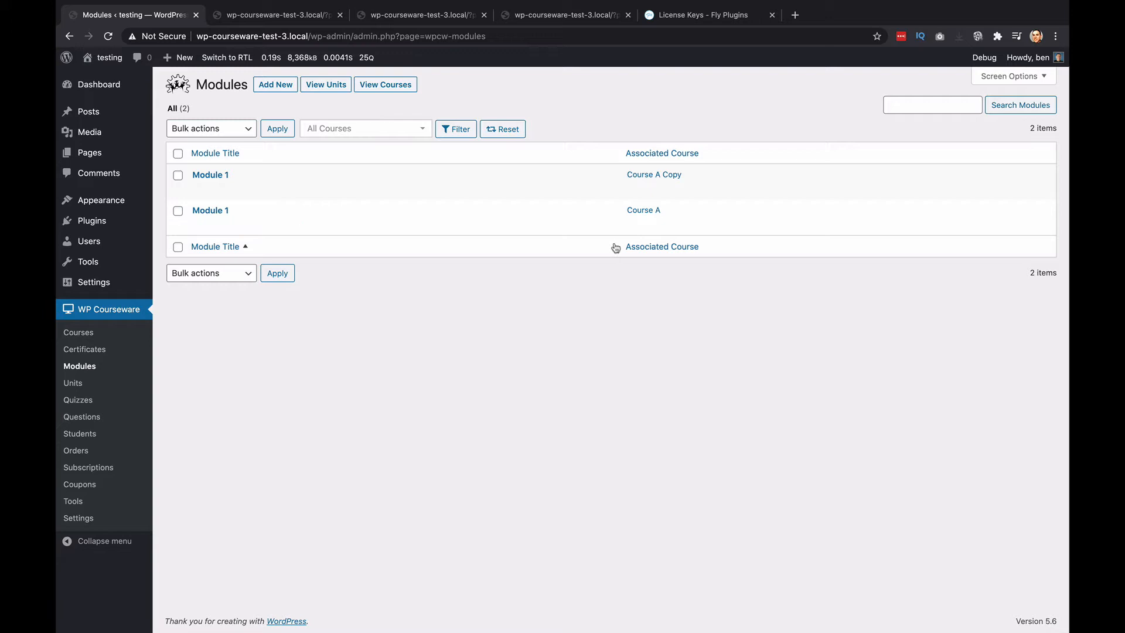
pyautogui.moveTo(287, 227)
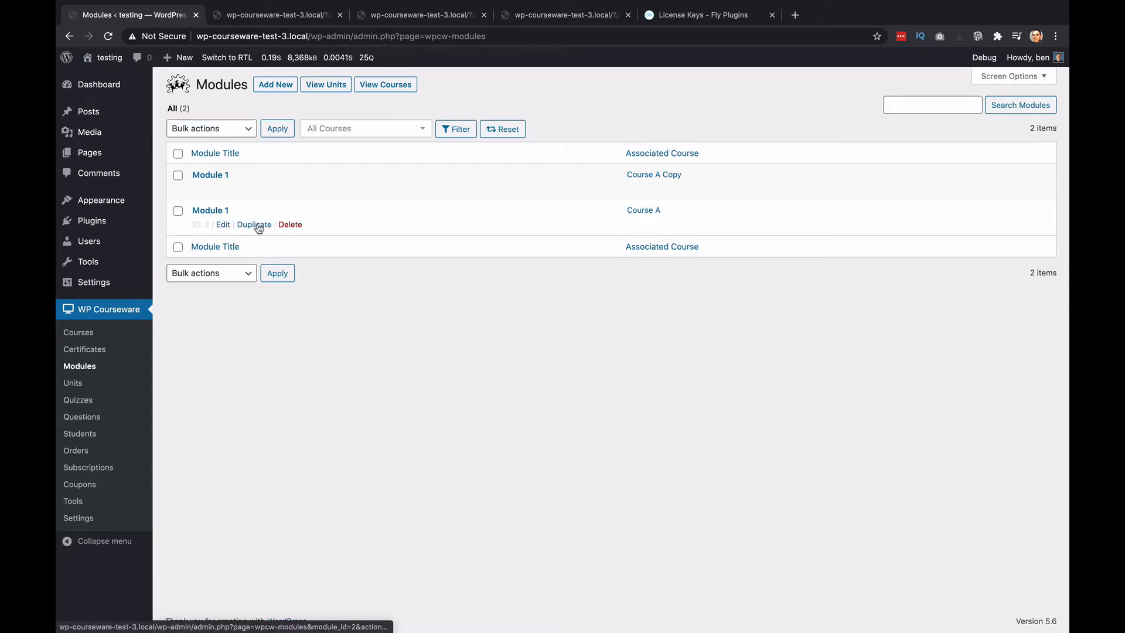
pyautogui.click(253, 224)
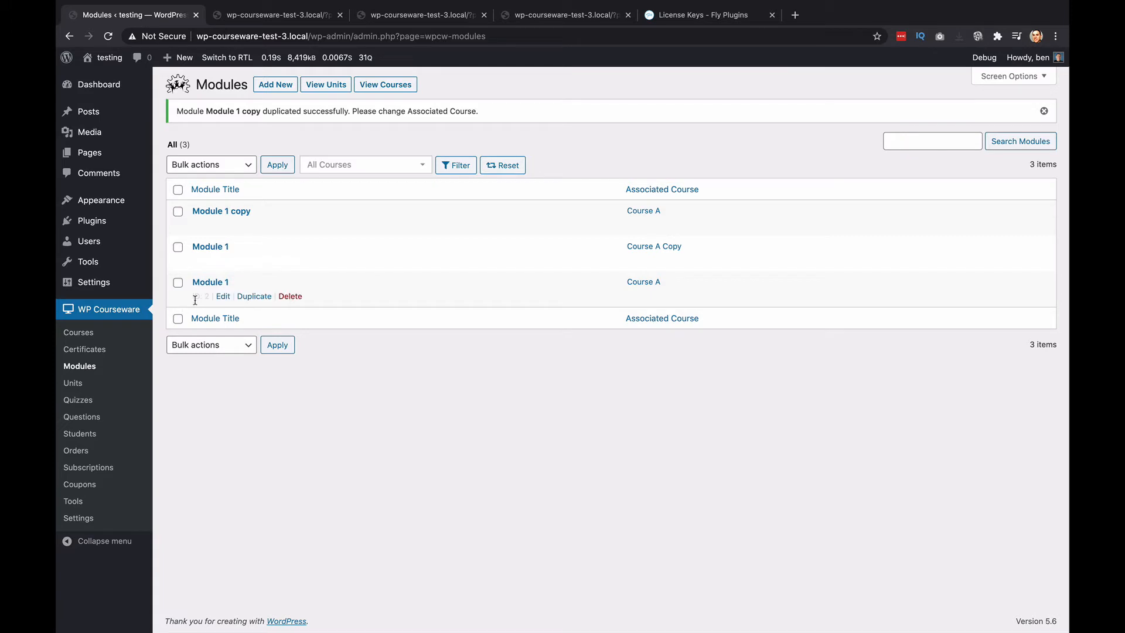
pyautogui.moveTo(206, 305)
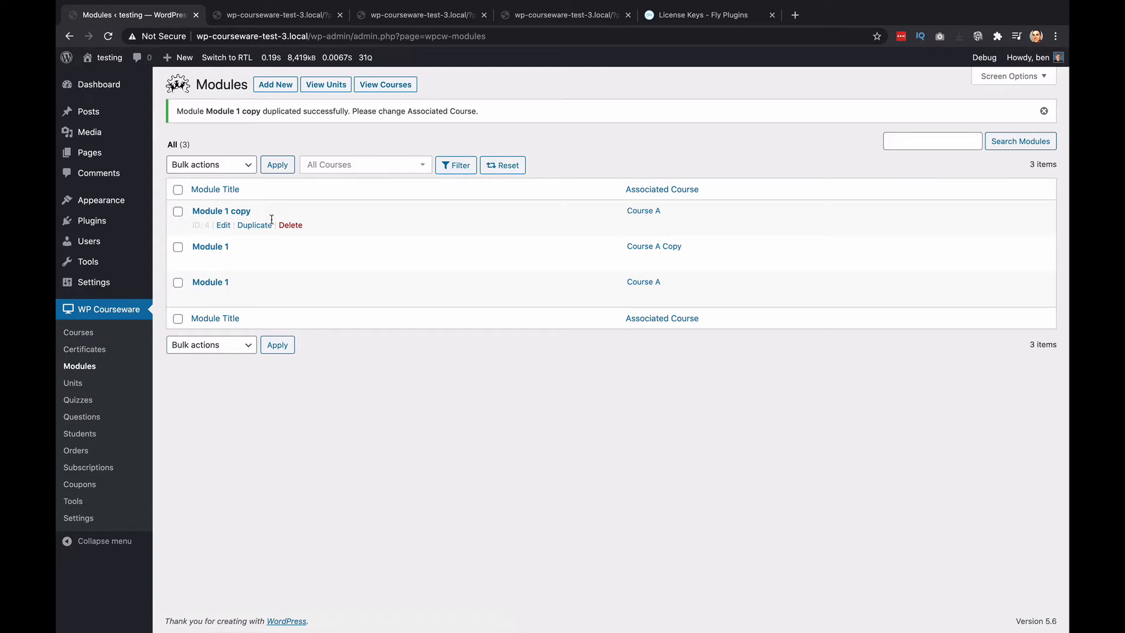
pyautogui.moveTo(254, 218)
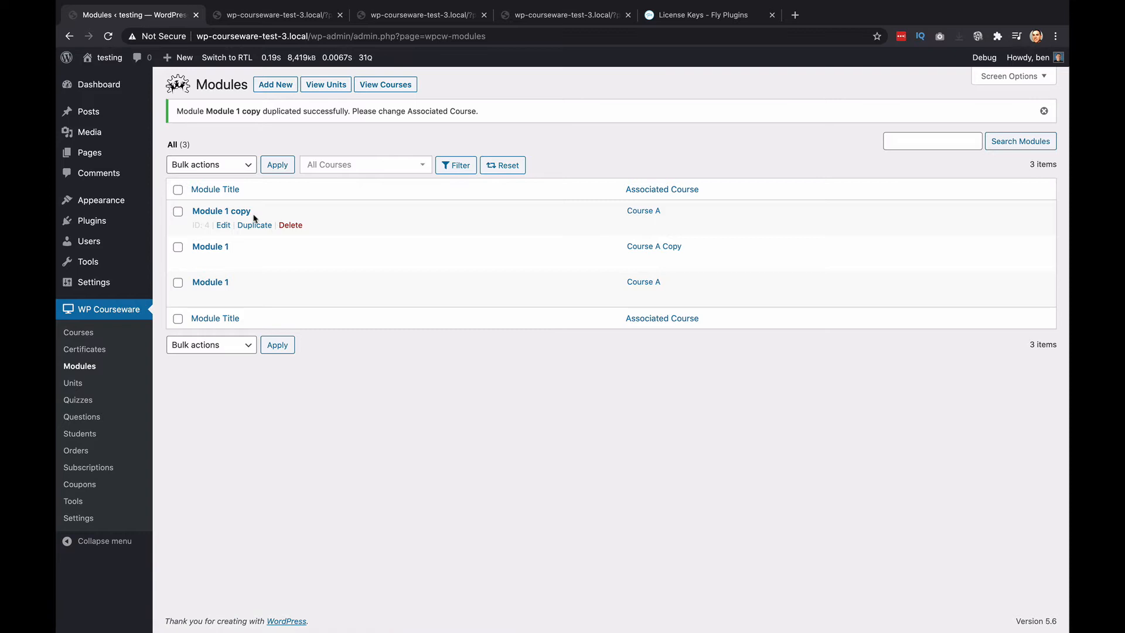
pyautogui.moveTo(652, 215)
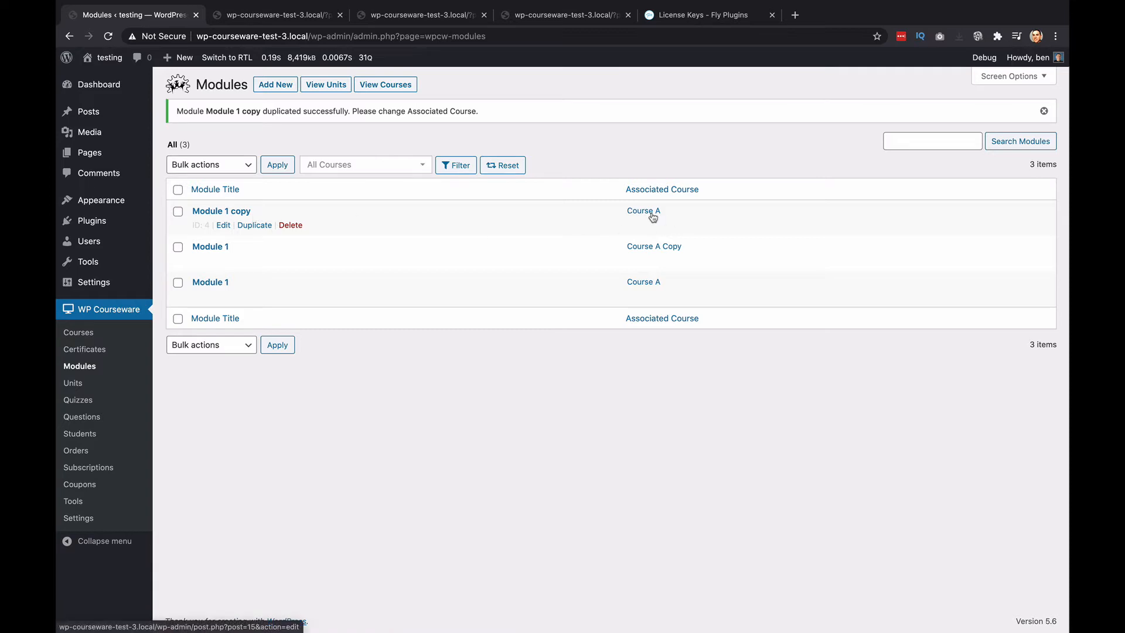
pyautogui.moveTo(647, 218)
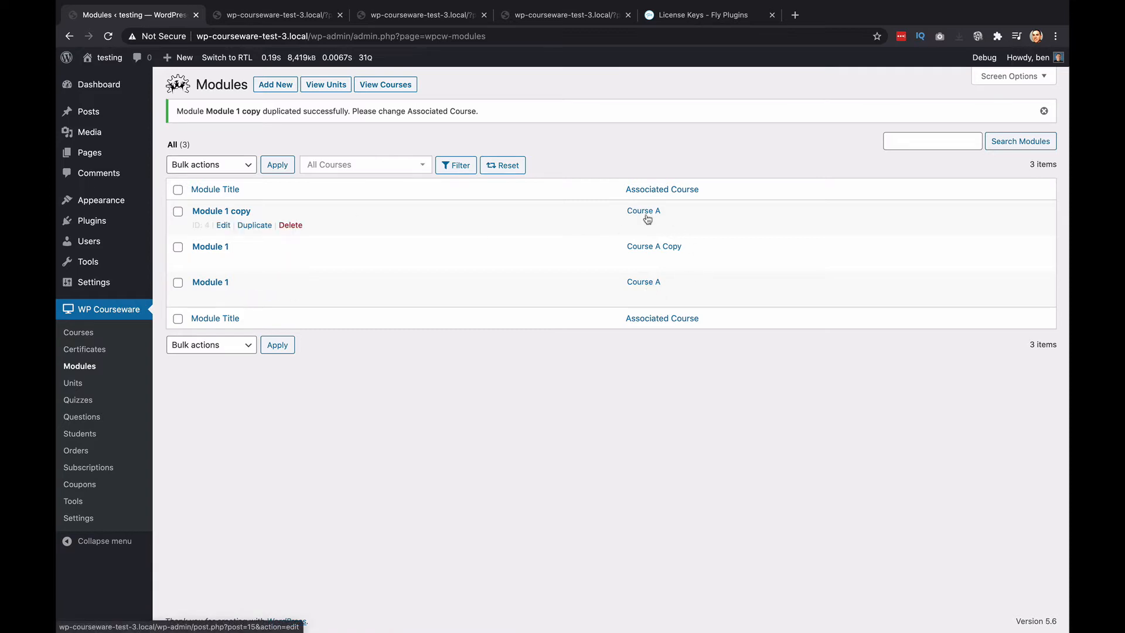
pyautogui.moveTo(246, 226)
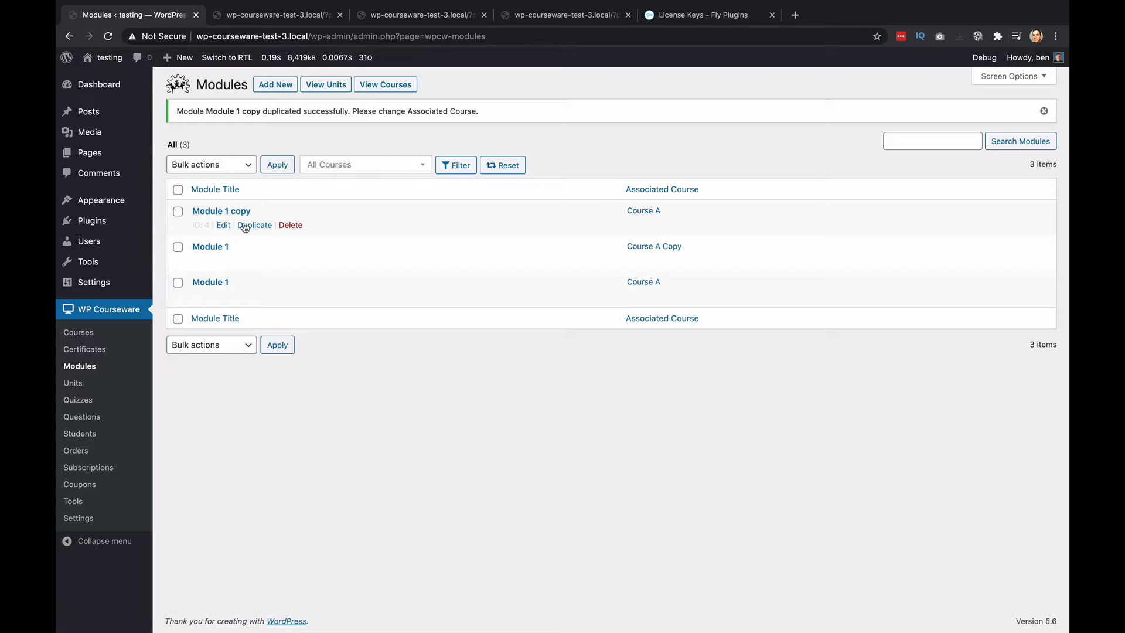
# Edit Module 1 copy, set Associated Course to Course A Copy, save, and return to Modules
pyautogui.click(222, 225)
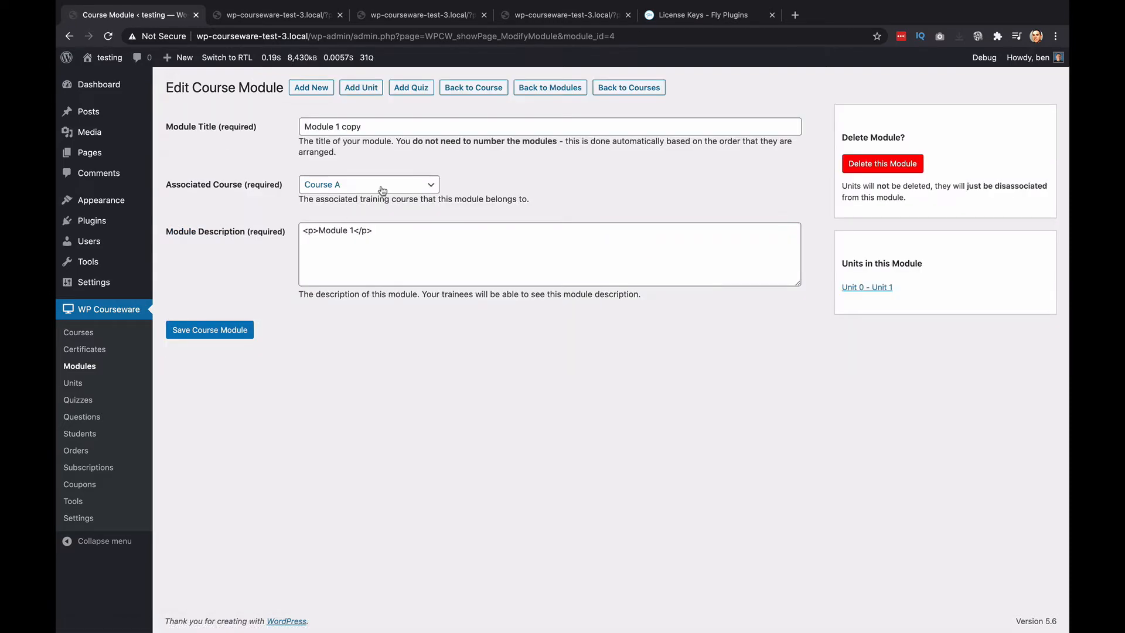
pyautogui.click(369, 185)
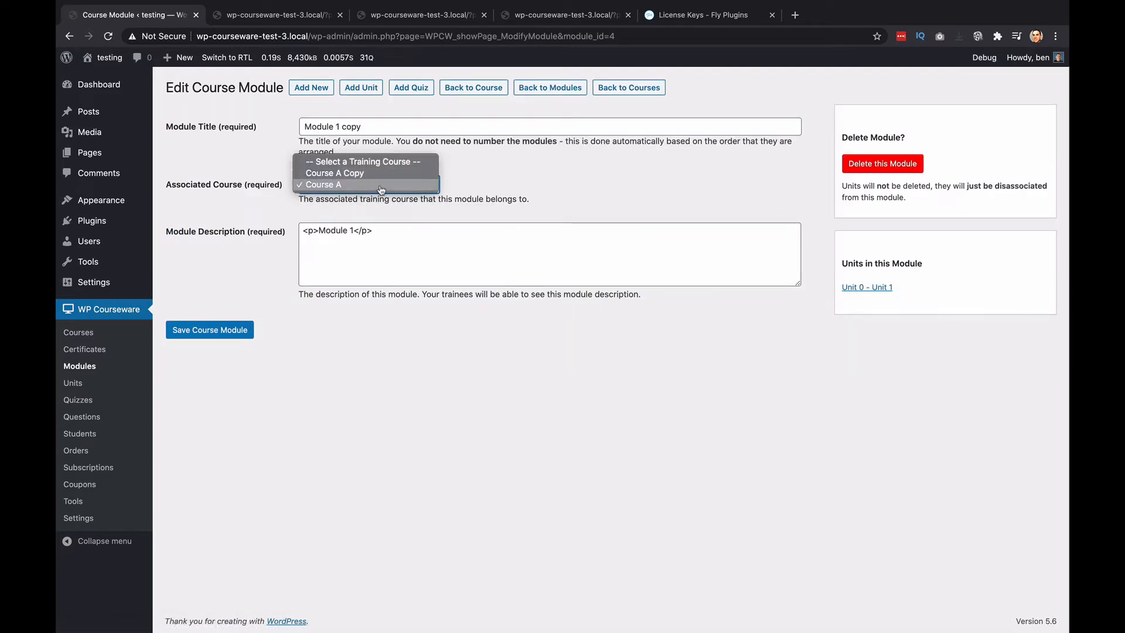
pyautogui.click(334, 173)
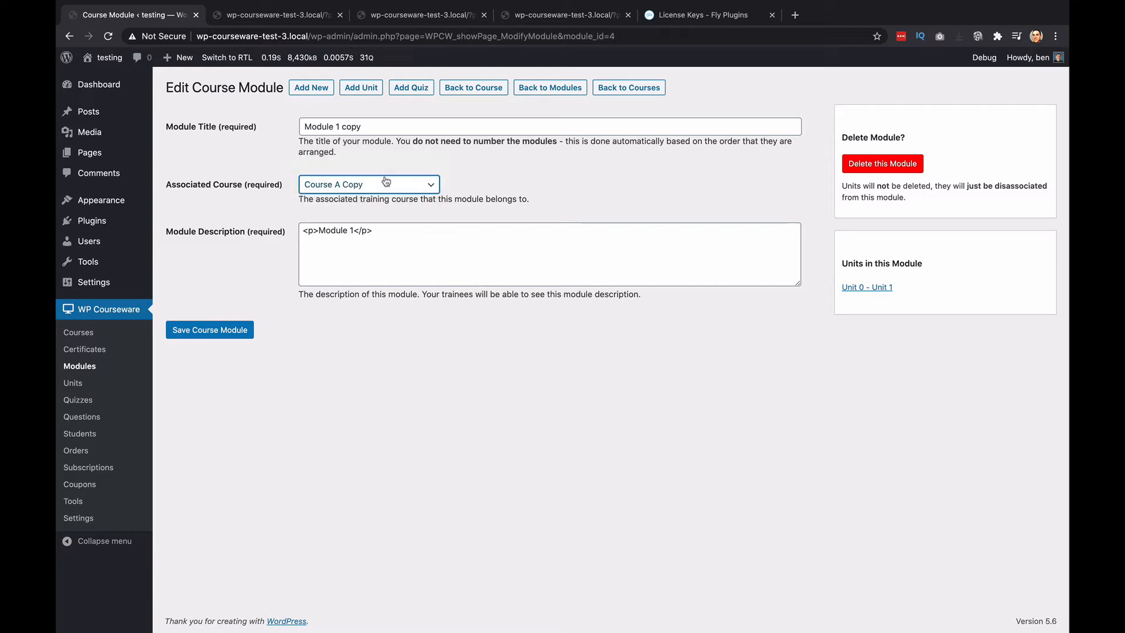
pyautogui.click(209, 330)
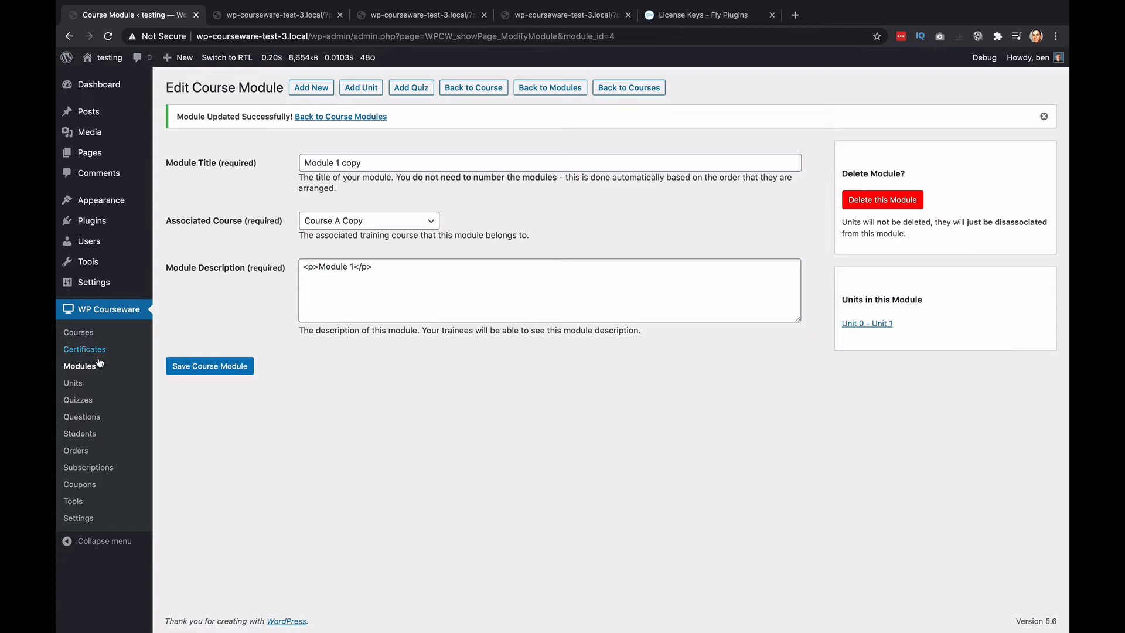
pyautogui.click(79, 366)
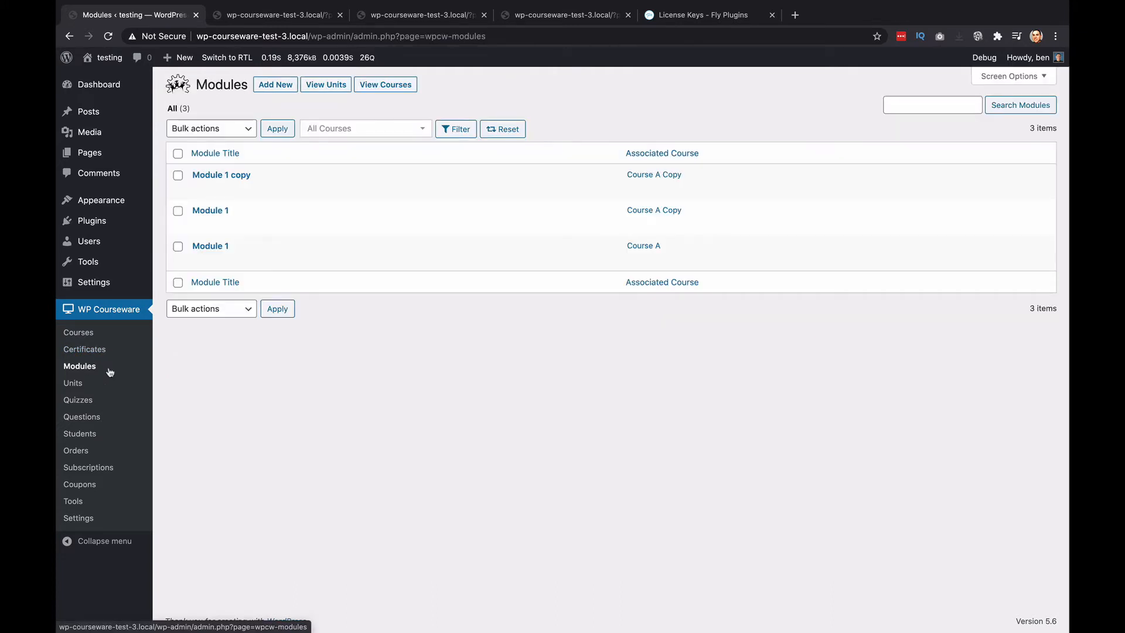
pyautogui.moveTo(120, 371)
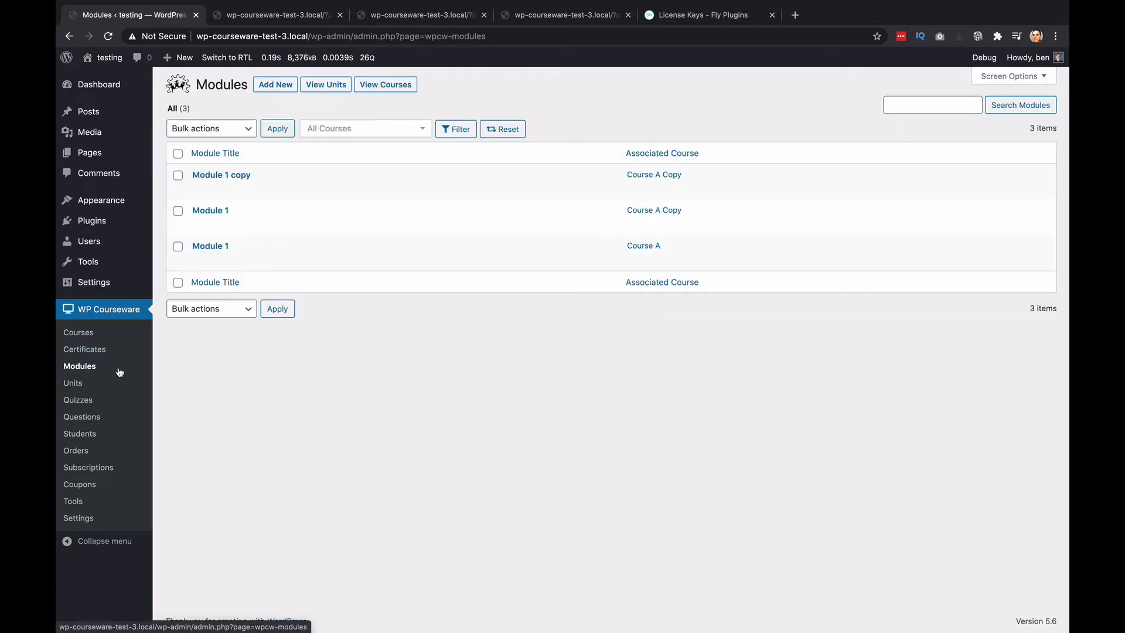
# From the Units list, duplicate Unit 1 of Module 1 copy into an unassigned Unit 1 Copy
pyautogui.click(73, 382)
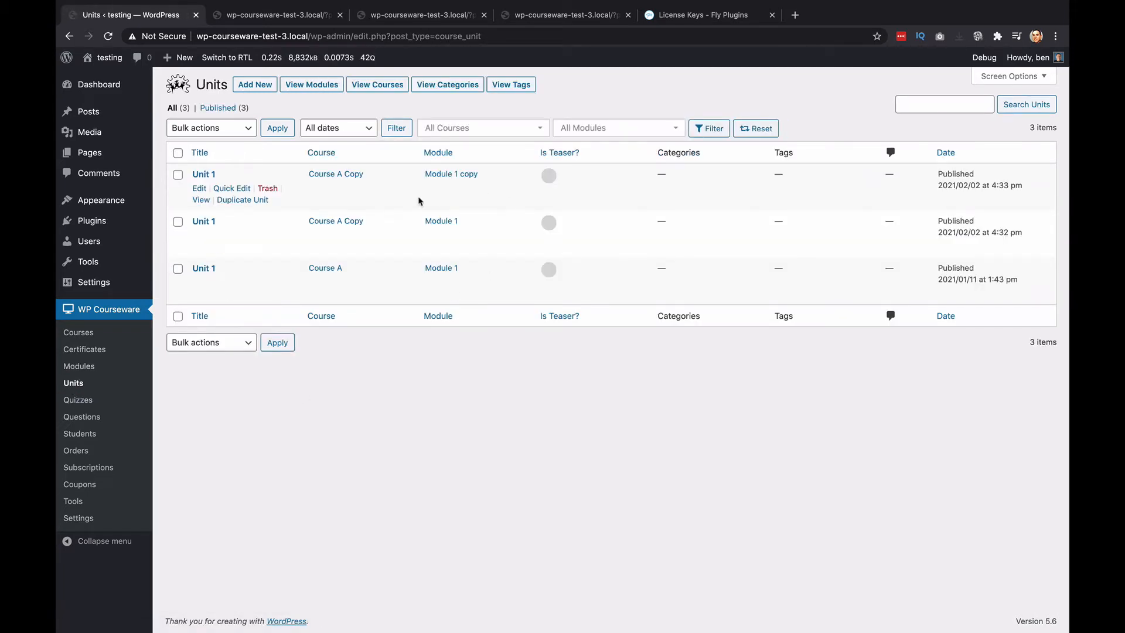
pyautogui.moveTo(271, 211)
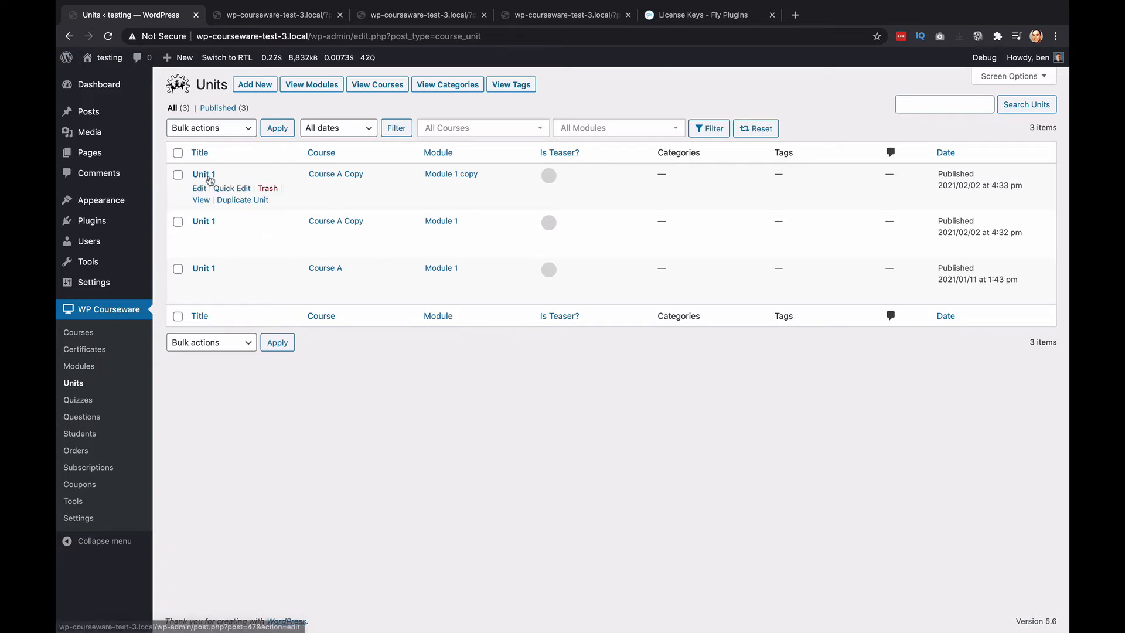
pyautogui.moveTo(268, 346)
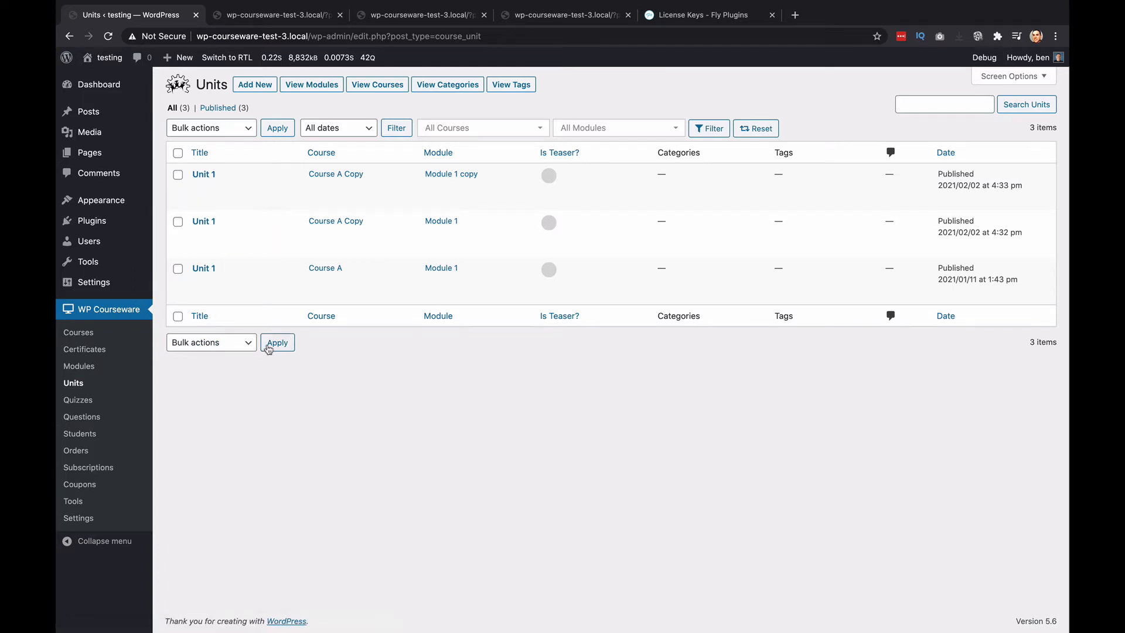
pyautogui.moveTo(204, 174)
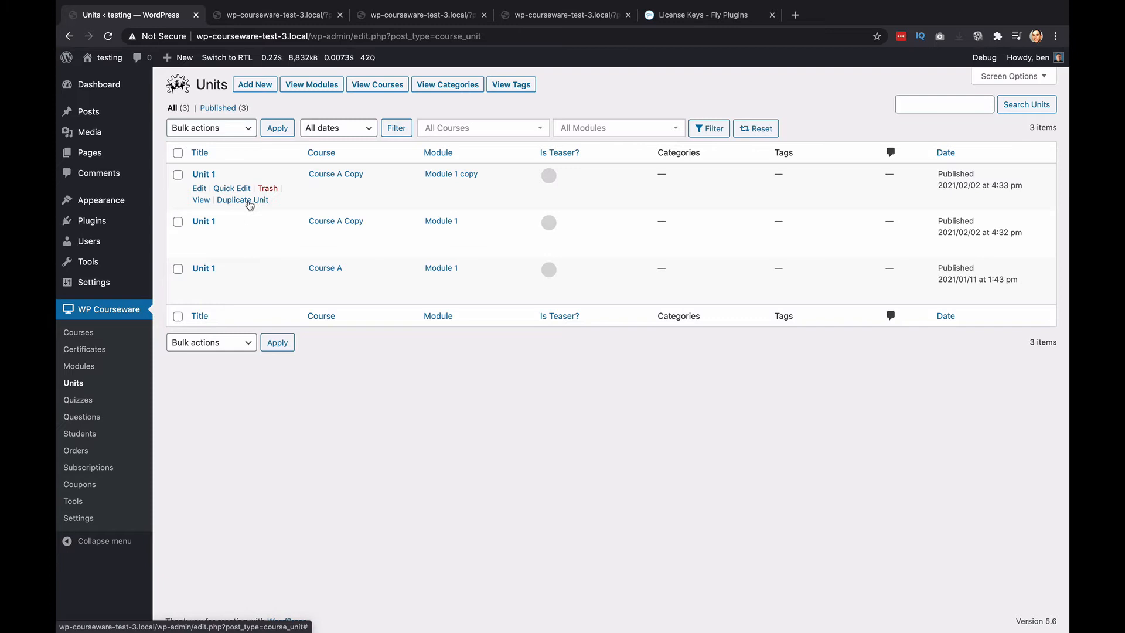
pyautogui.click(241, 199)
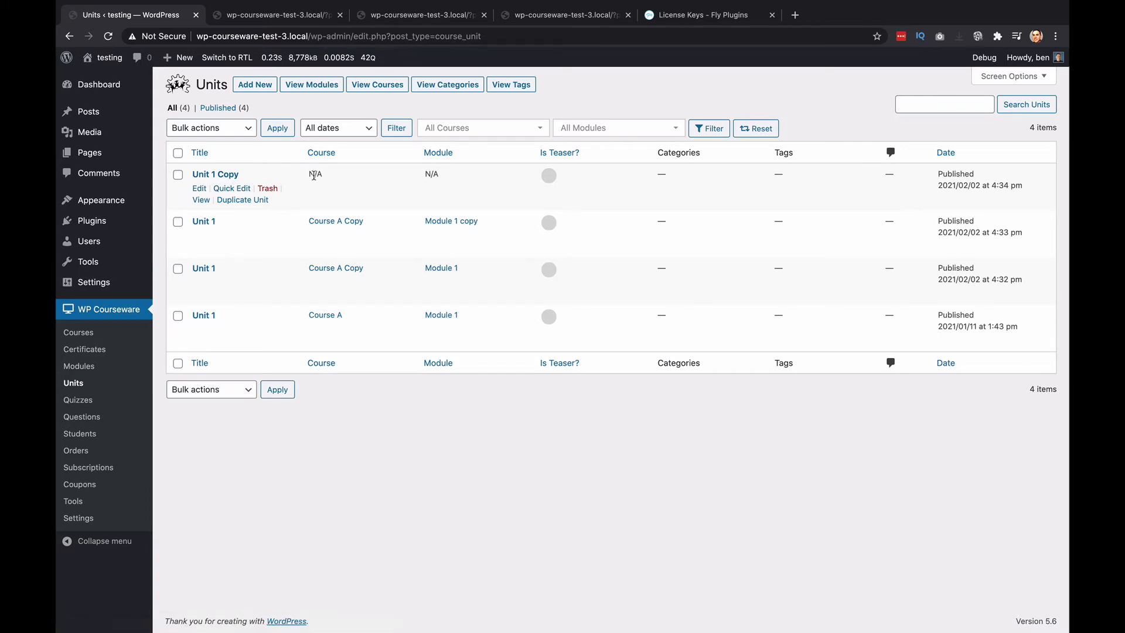
pyautogui.moveTo(432, 176)
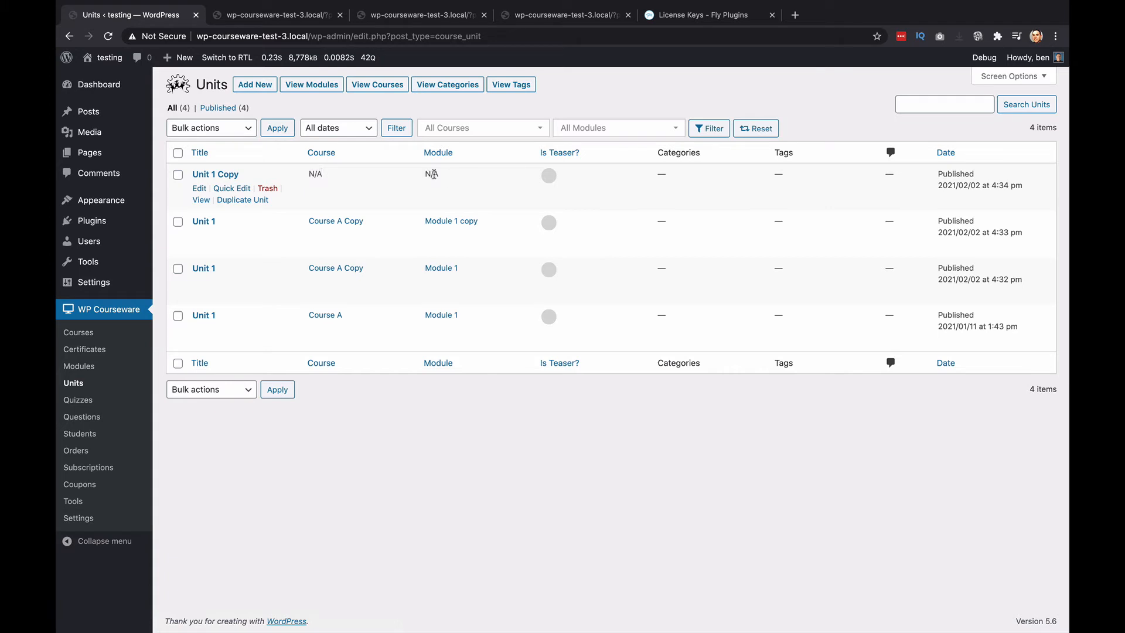
pyautogui.moveTo(398, 184)
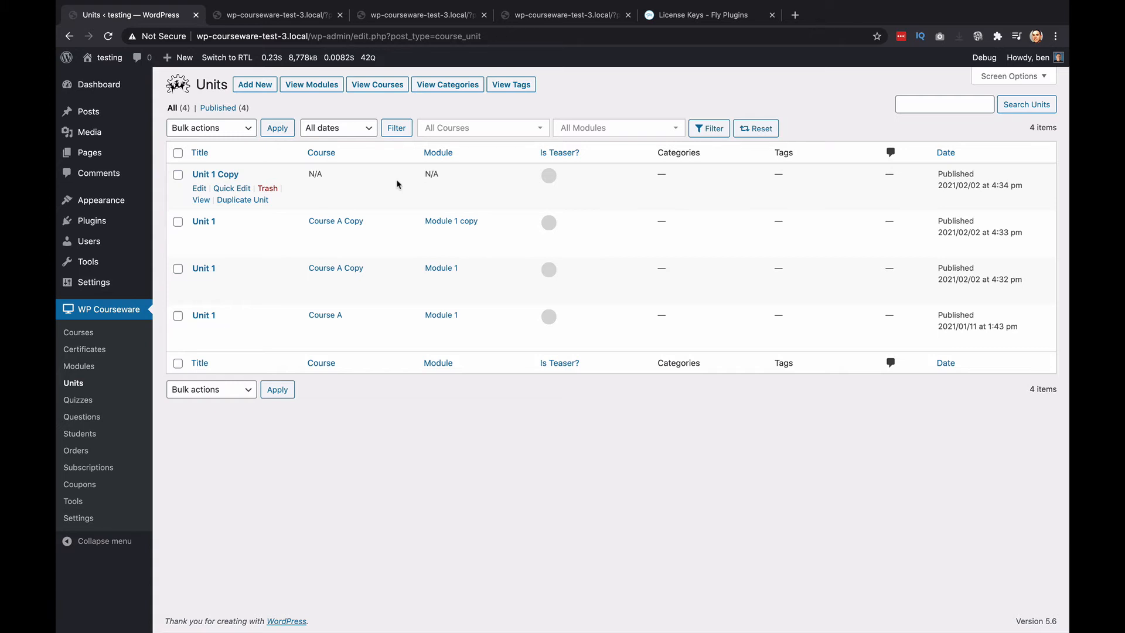
pyautogui.moveTo(156, 408)
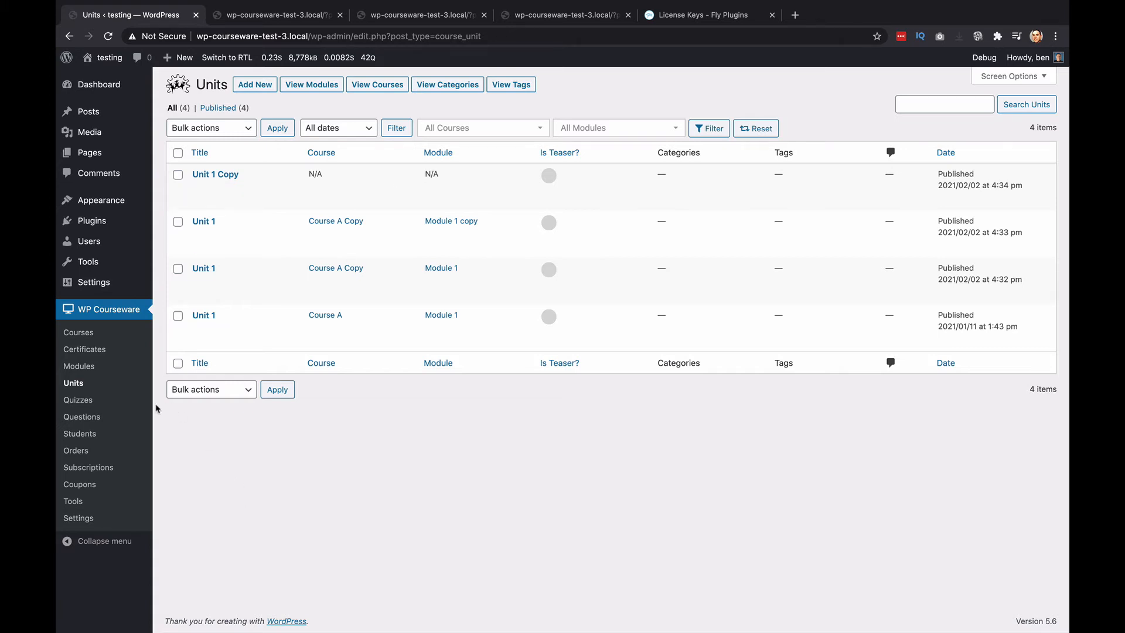
# Add a new quiz titled Test Quiz 1 and save all its settings
pyautogui.click(78, 399)
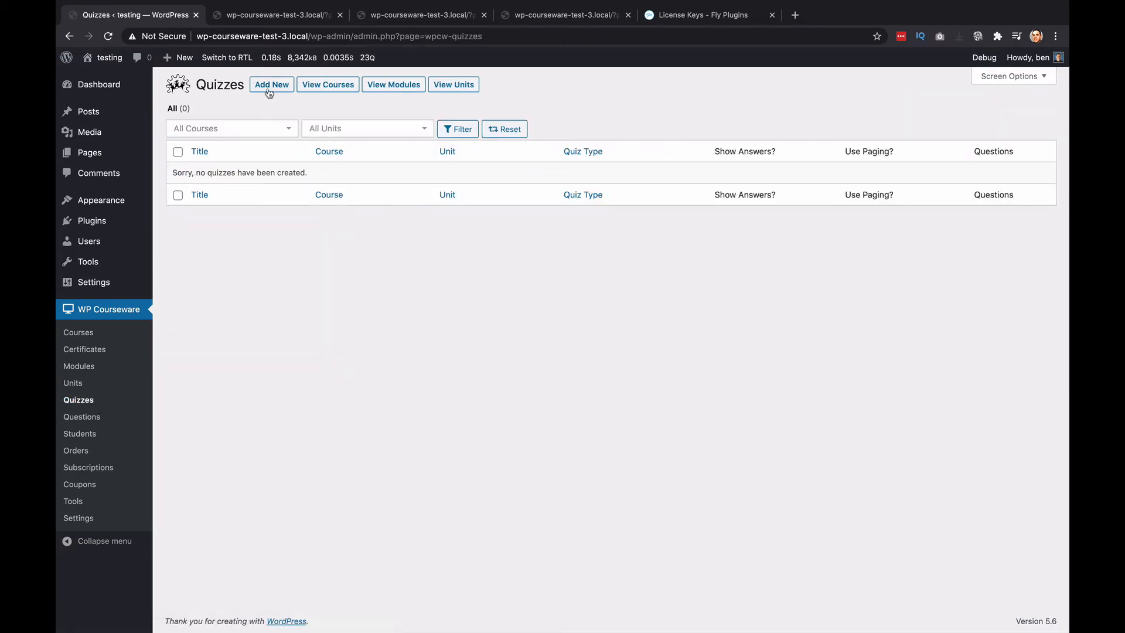
pyautogui.click(272, 85)
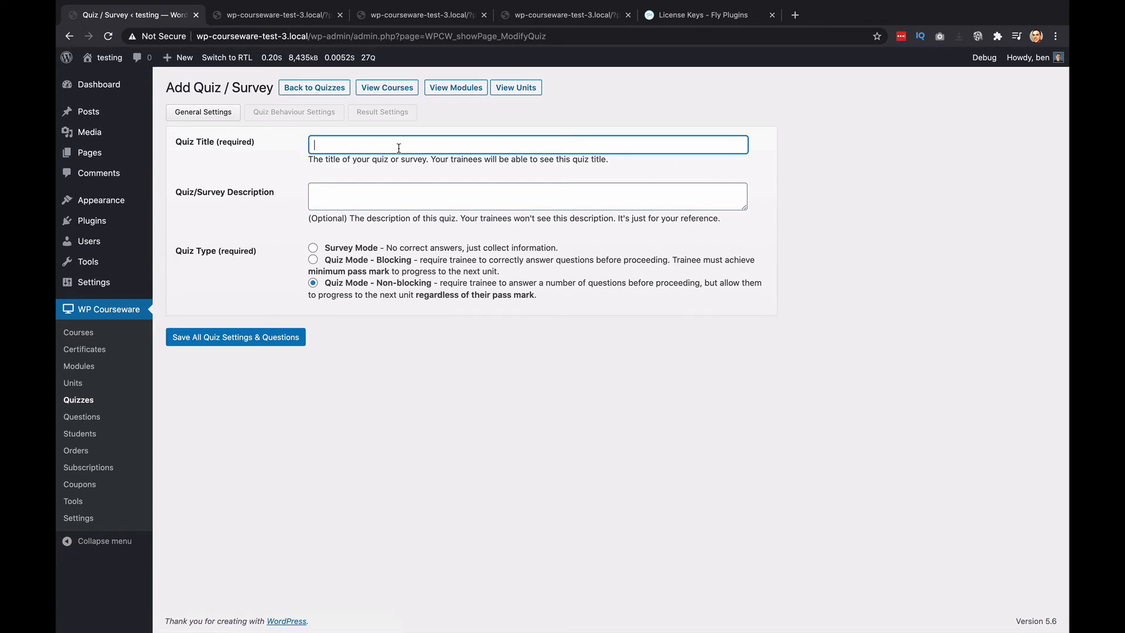
pyautogui.write('te')
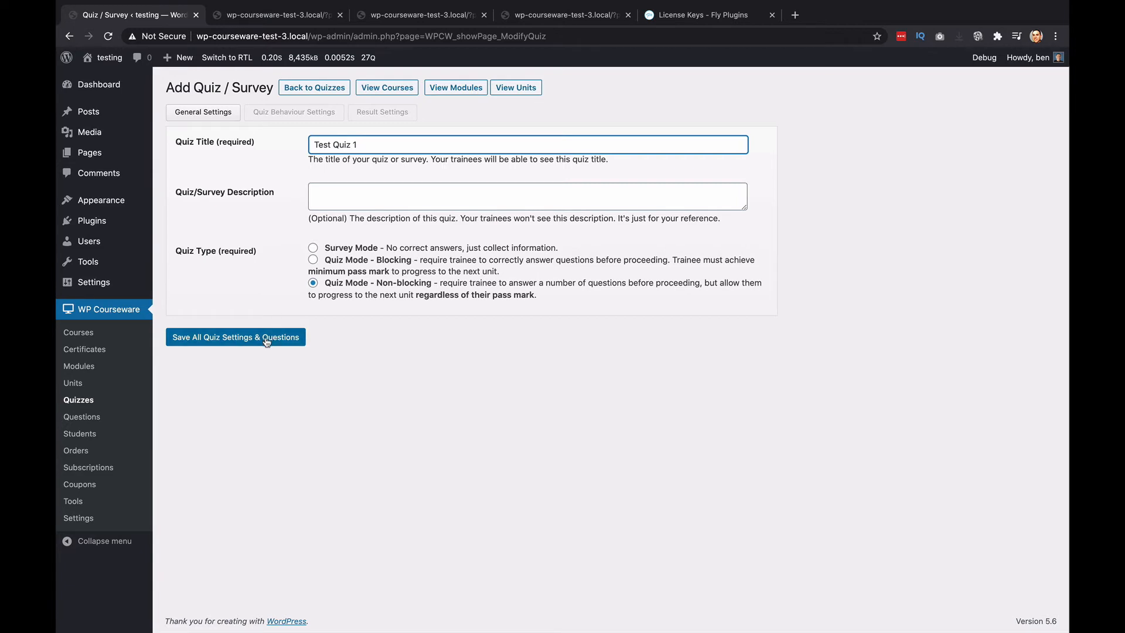
pyautogui.click(235, 338)
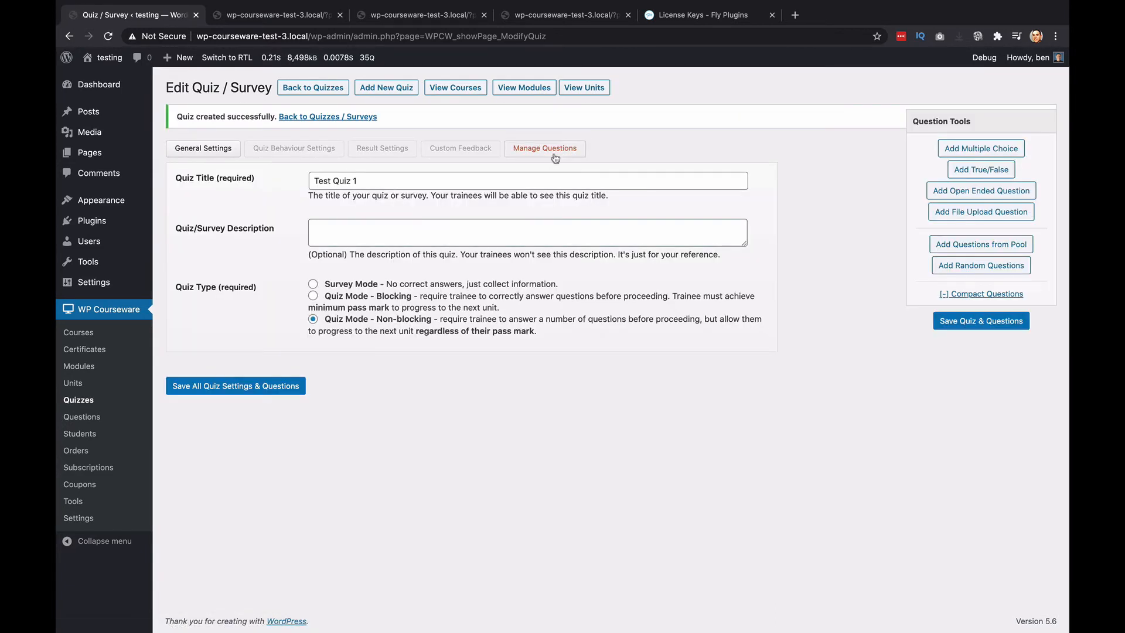
# Add a True/False question "The sky is orange..." with False correct, and save
pyautogui.click(543, 149)
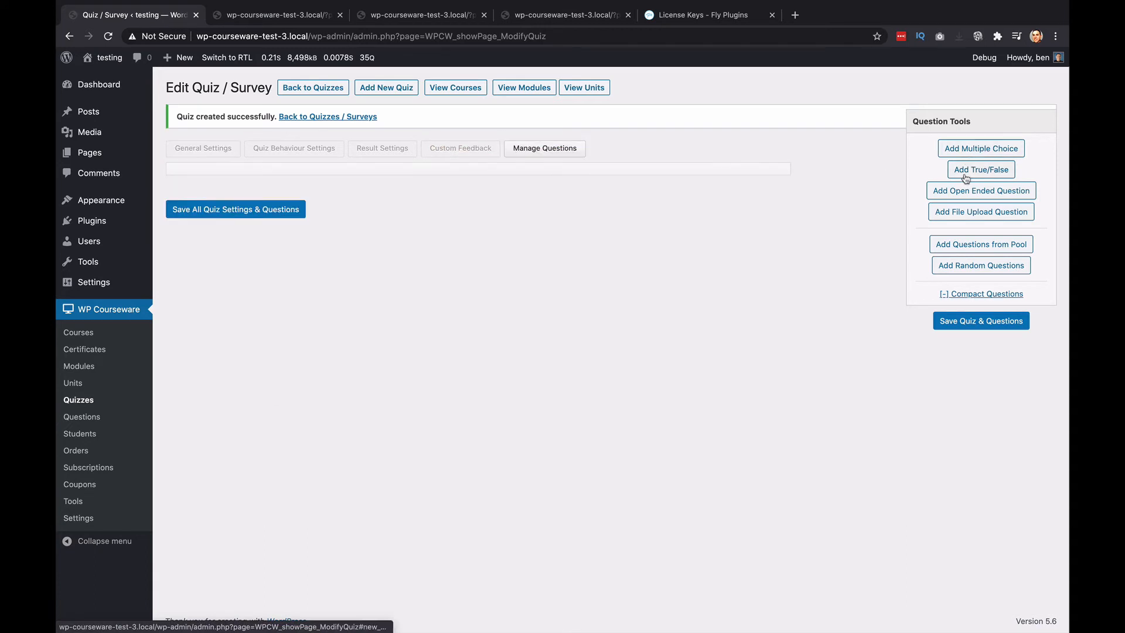
pyautogui.click(981, 169)
pyautogui.write('The sky is ora')
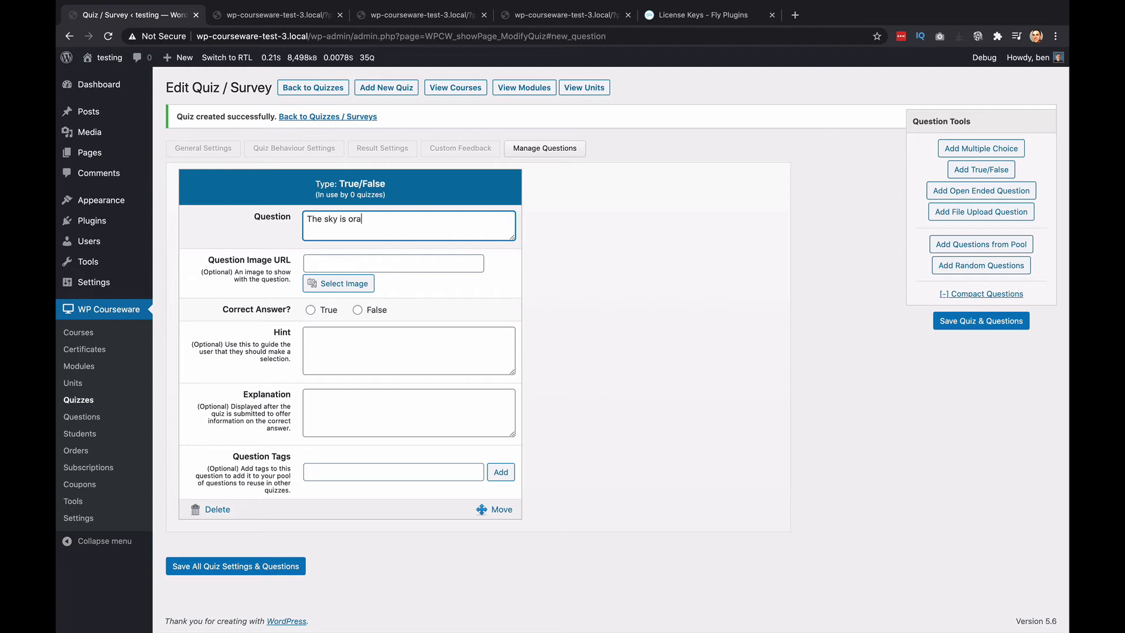
pyautogui.write('nge...')
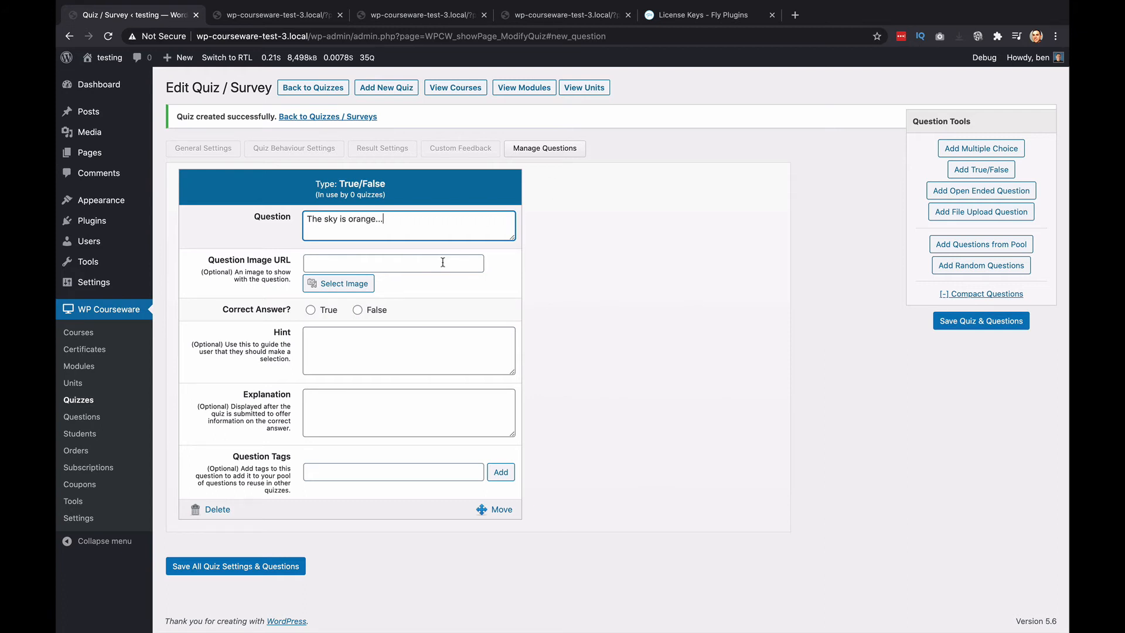
pyautogui.click(357, 309)
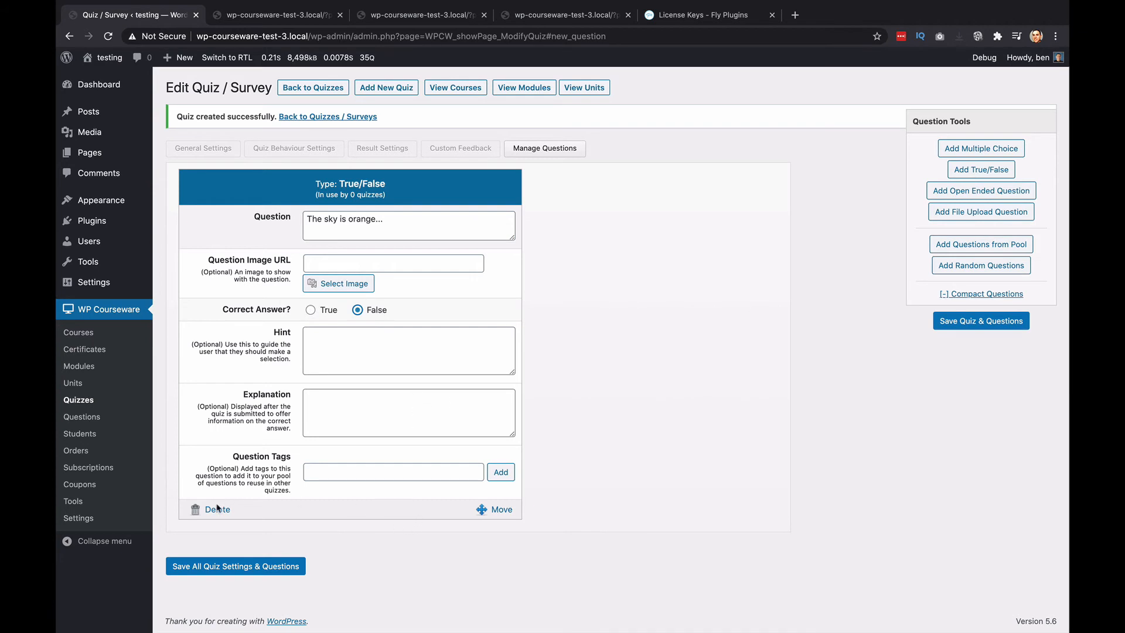
pyautogui.click(235, 566)
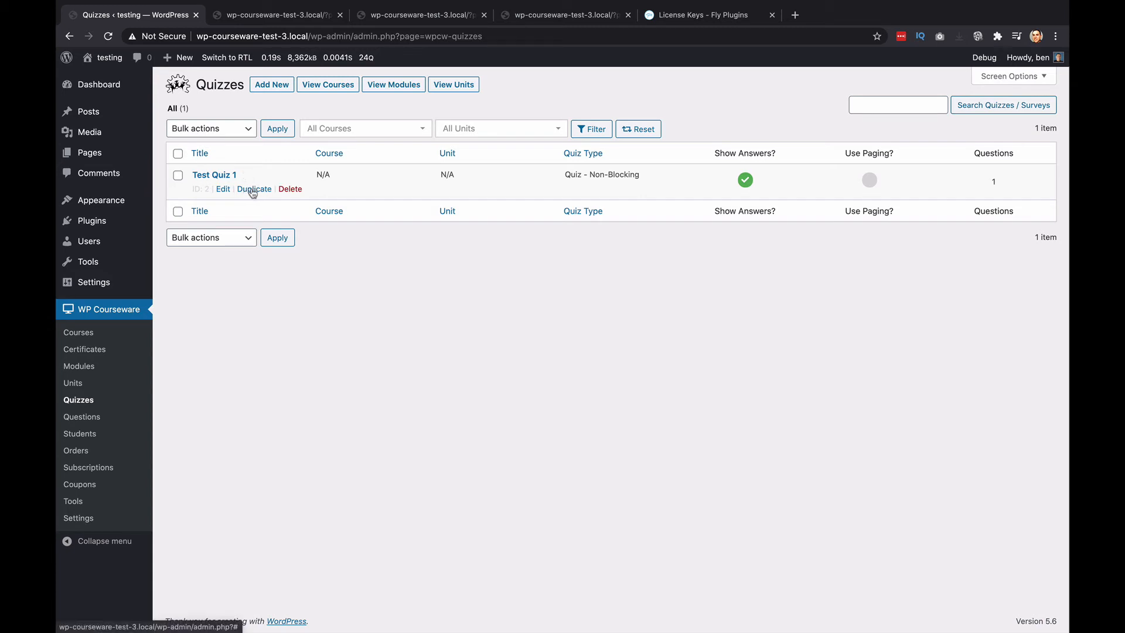
# Duplicate Test Quiz 1 so Test Quiz 1 copy joins the Quizzes list
pyautogui.click(253, 188)
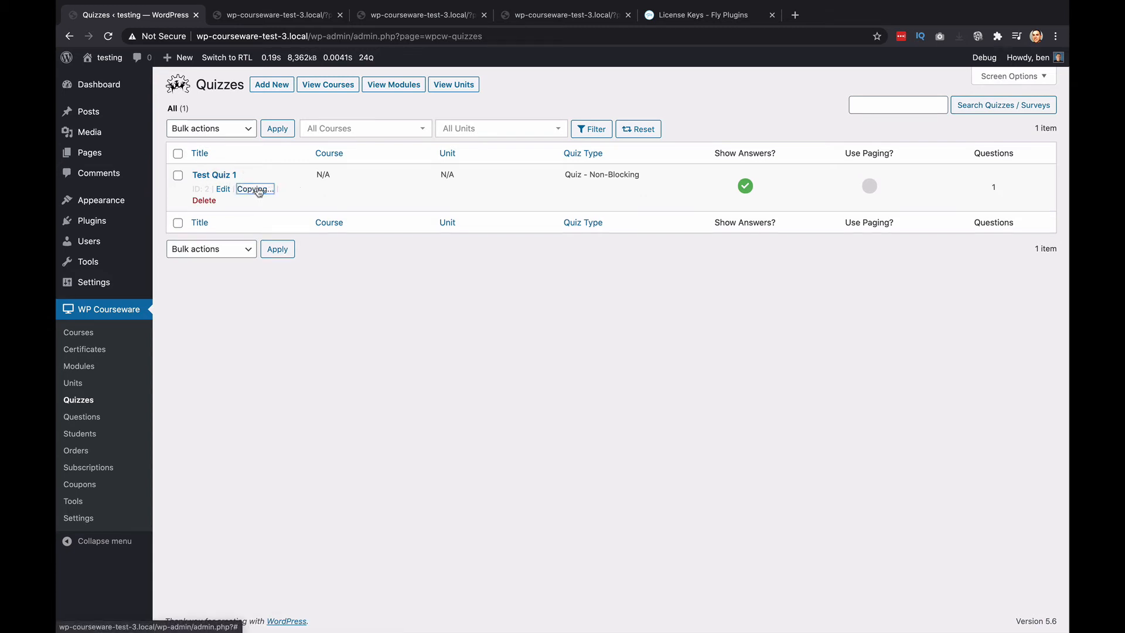
pyautogui.click(253, 188)
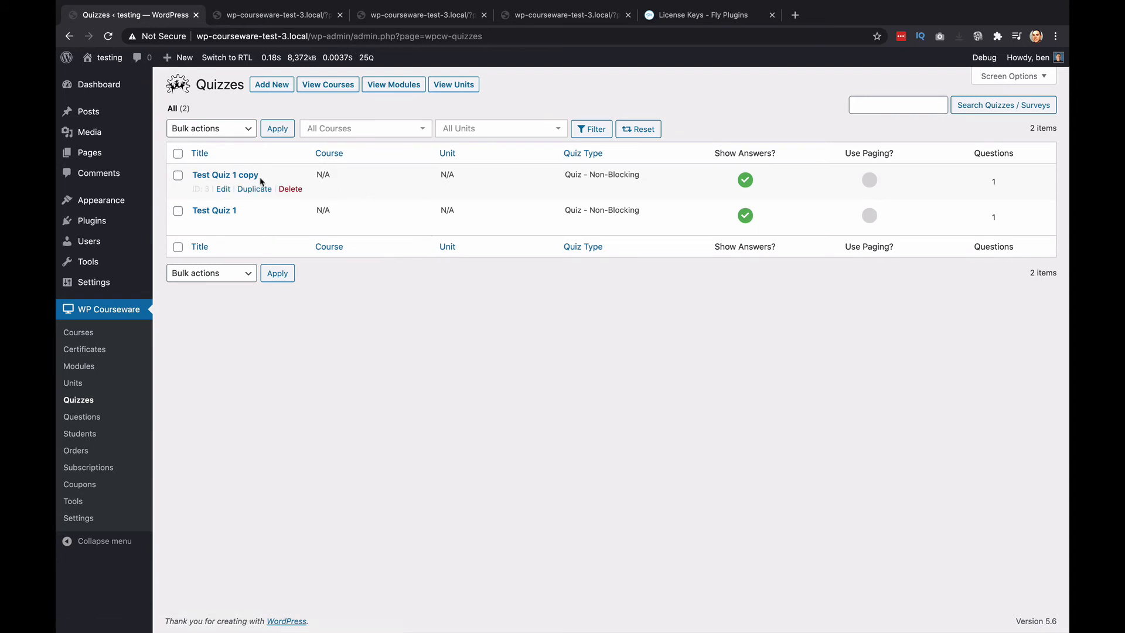
pyautogui.moveTo(237, 182)
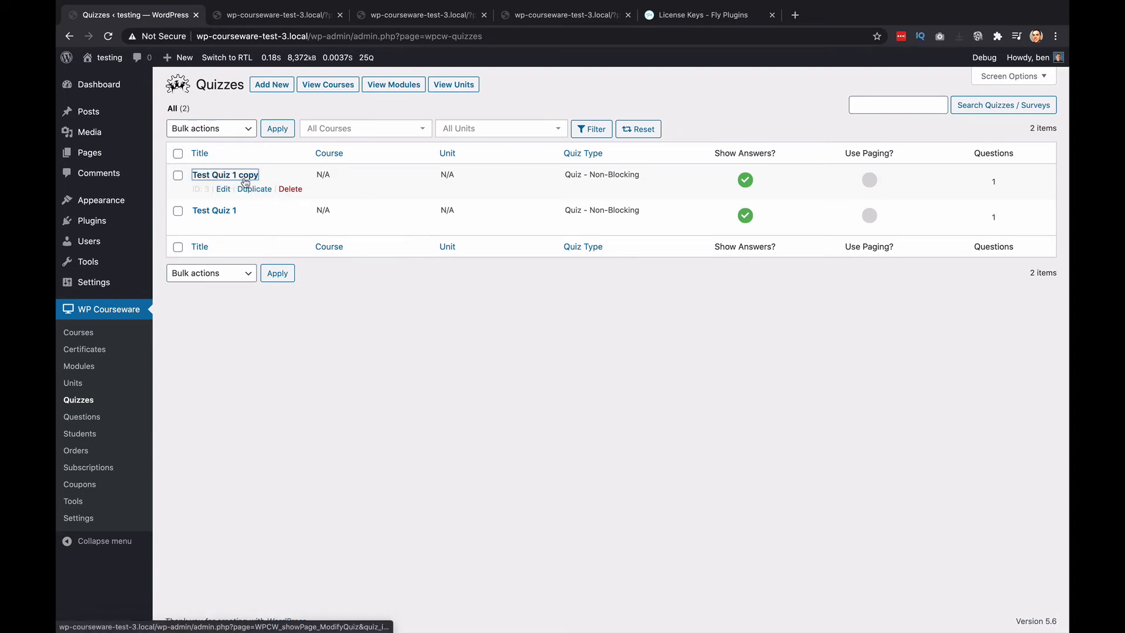
# Edit Test Quiz 1 copy and view its copied False-answered True/False question
pyautogui.click(222, 189)
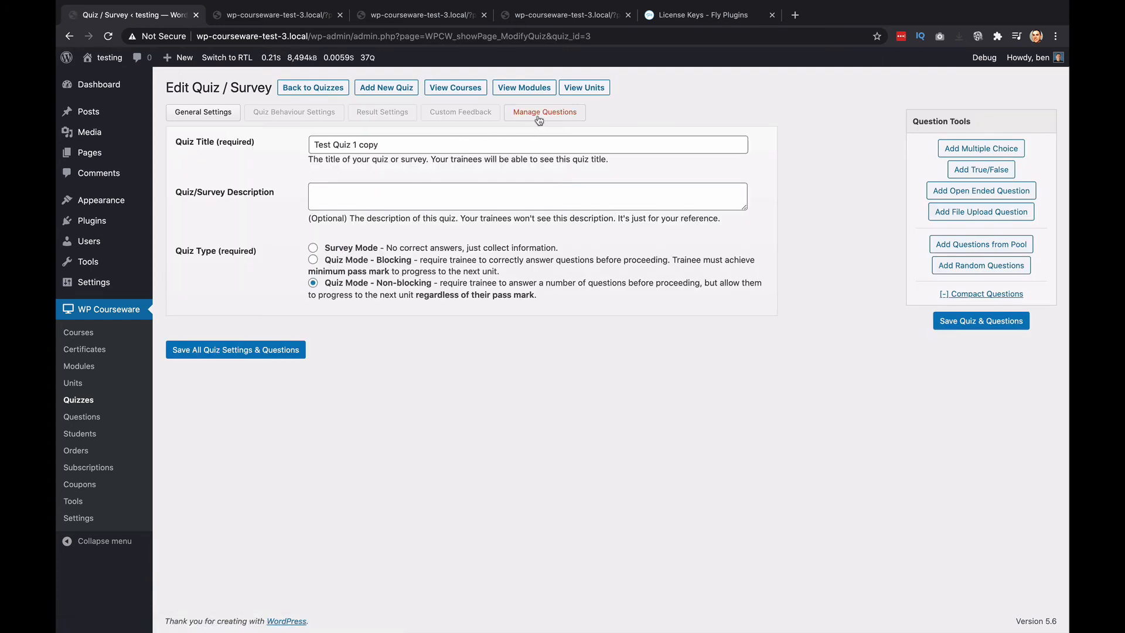
pyautogui.click(544, 112)
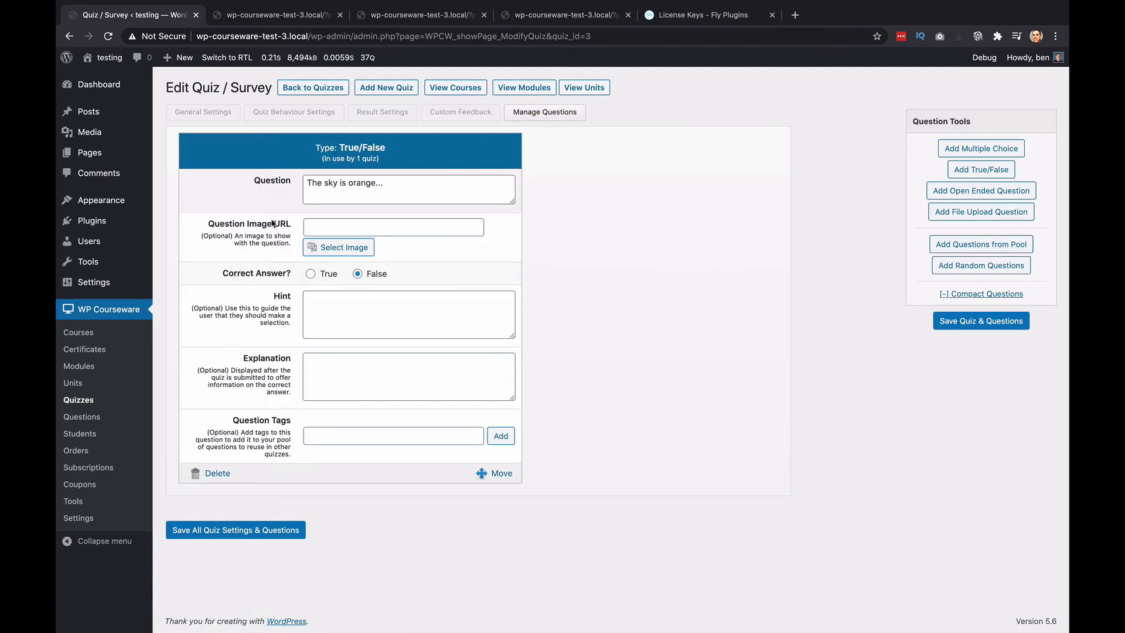
pyautogui.click(380, 192)
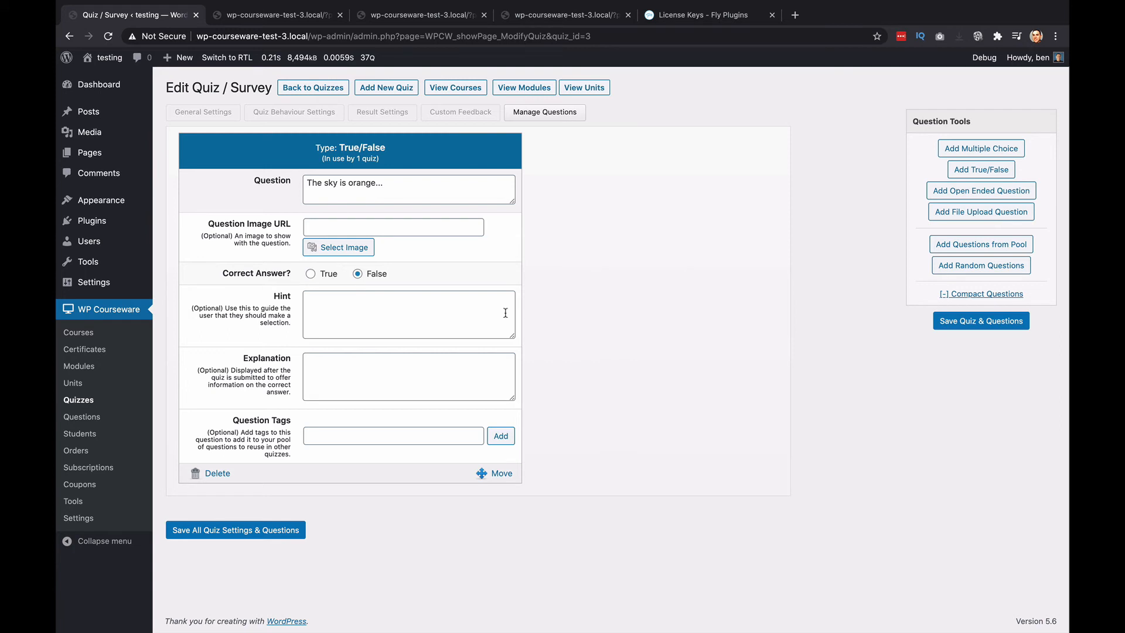
pyautogui.moveTo(418, 320)
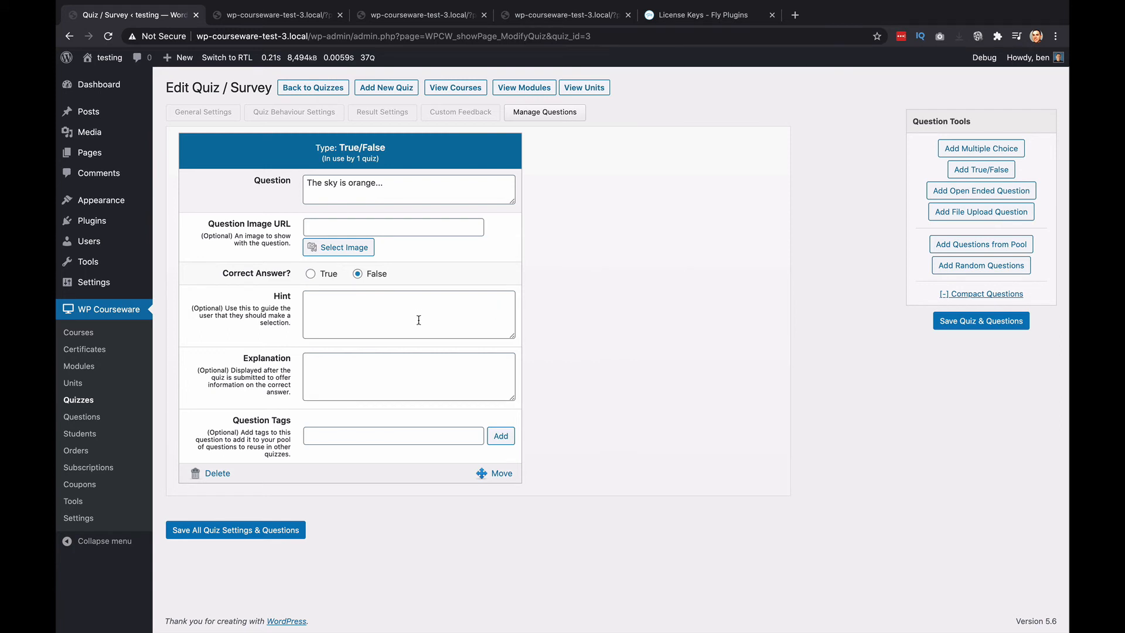
pyautogui.moveTo(403, 327)
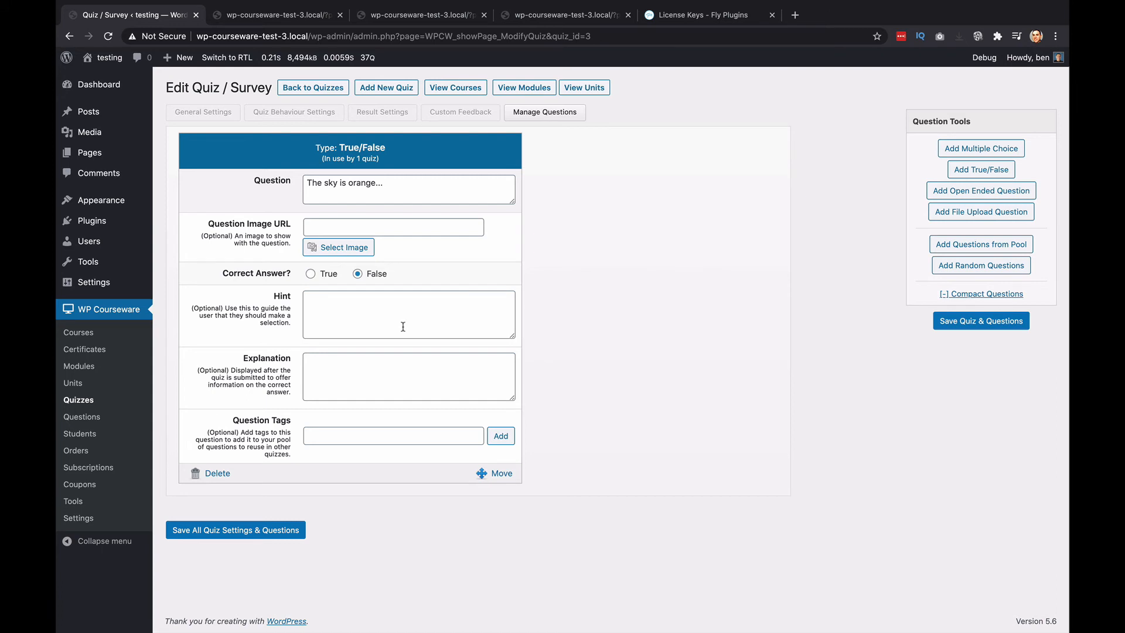
pyautogui.moveTo(134, 408)
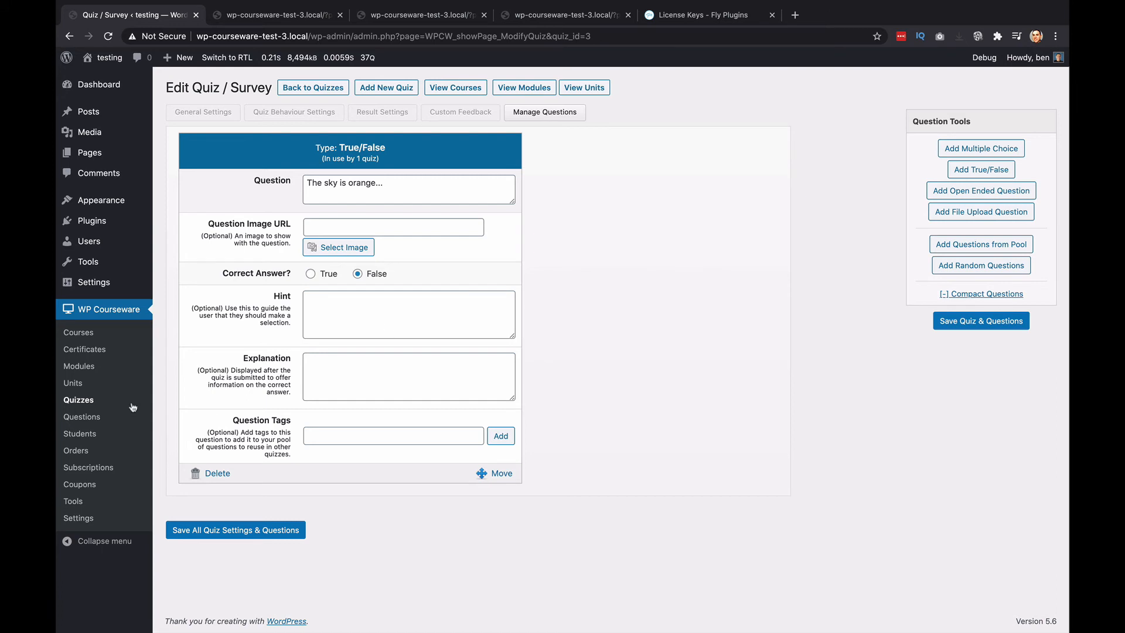
# Review the Questions list's single True/False question, then return to Quizzes
pyautogui.click(82, 418)
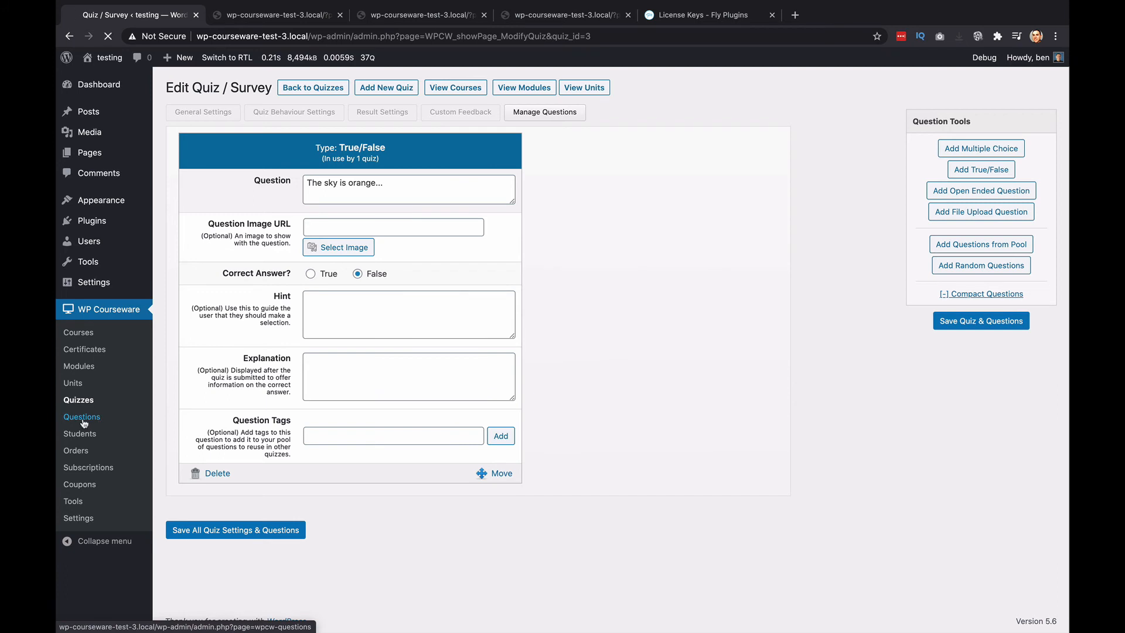
pyautogui.click(82, 418)
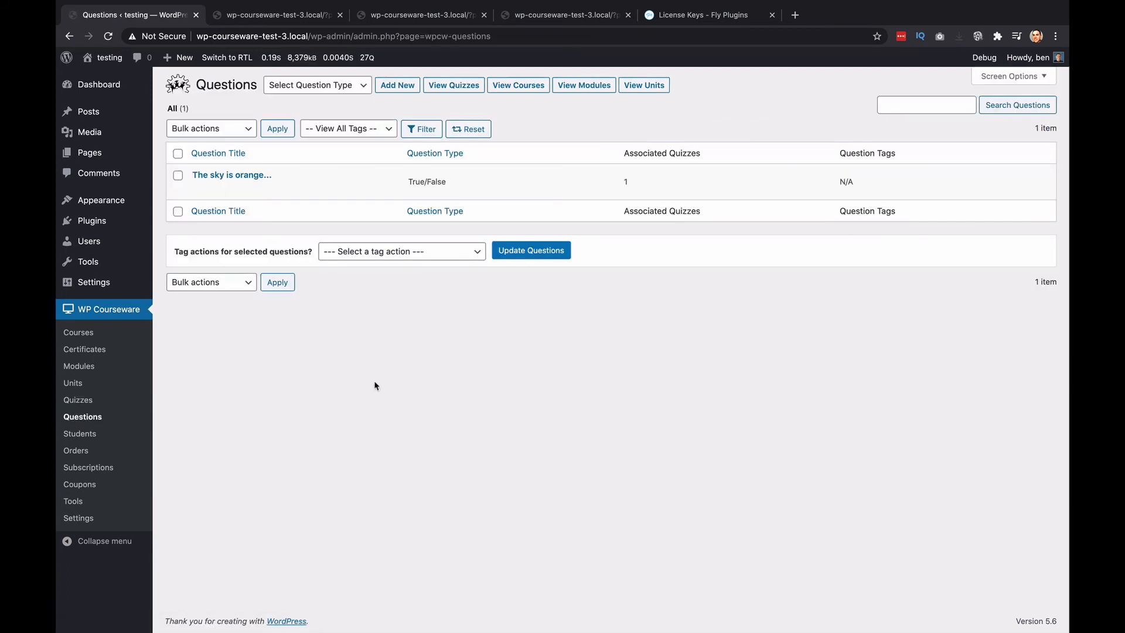
pyautogui.moveTo(234, 181)
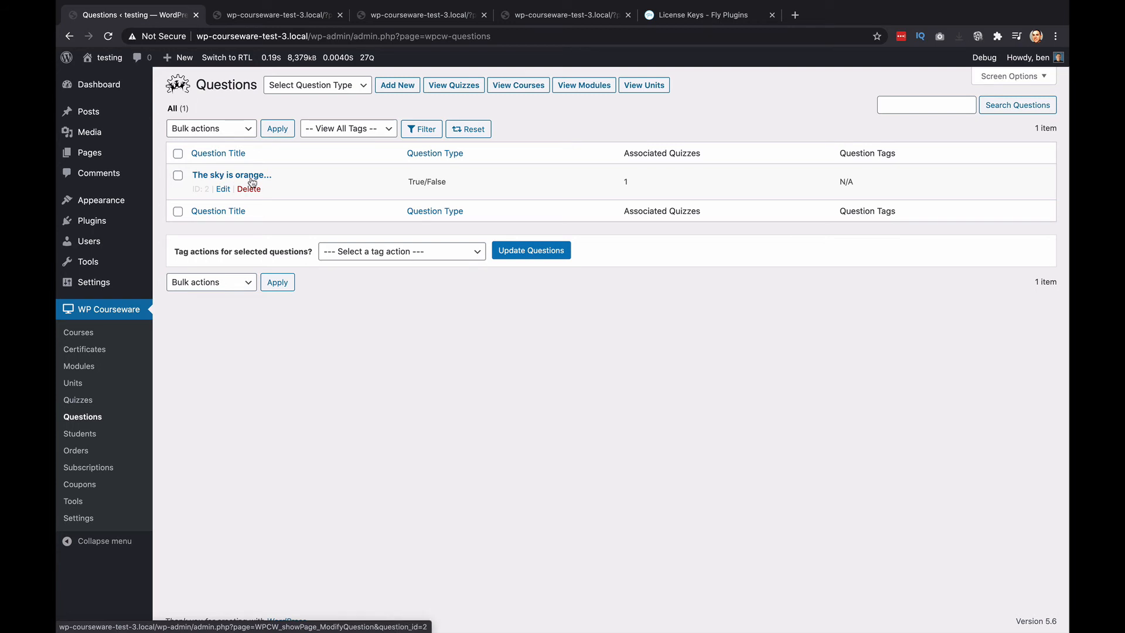
pyautogui.click(78, 399)
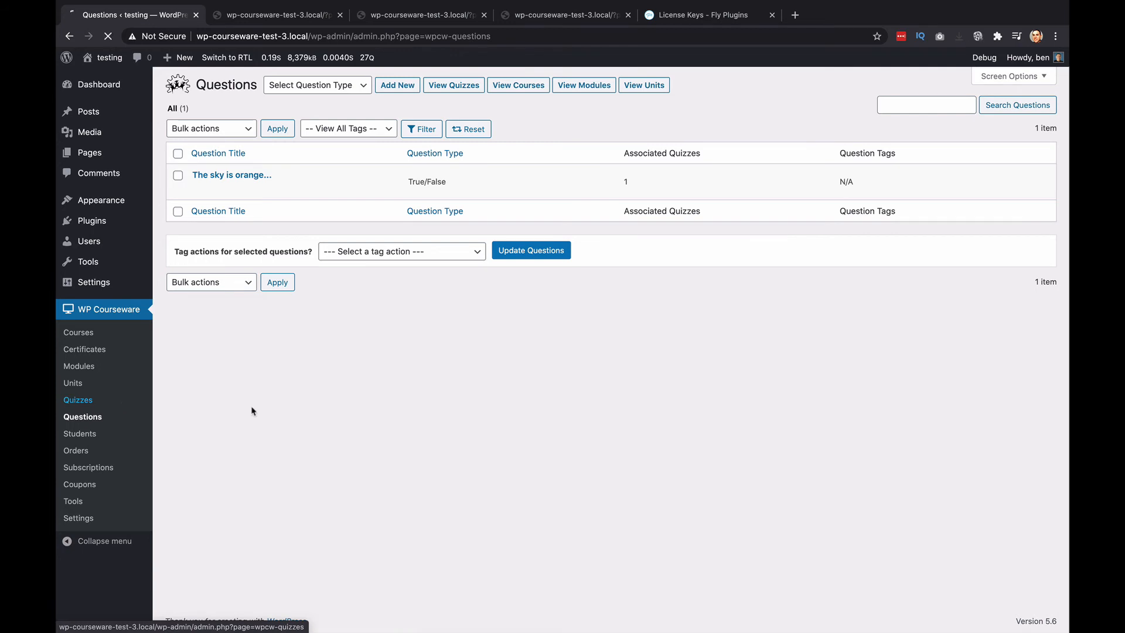
pyautogui.click(77, 400)
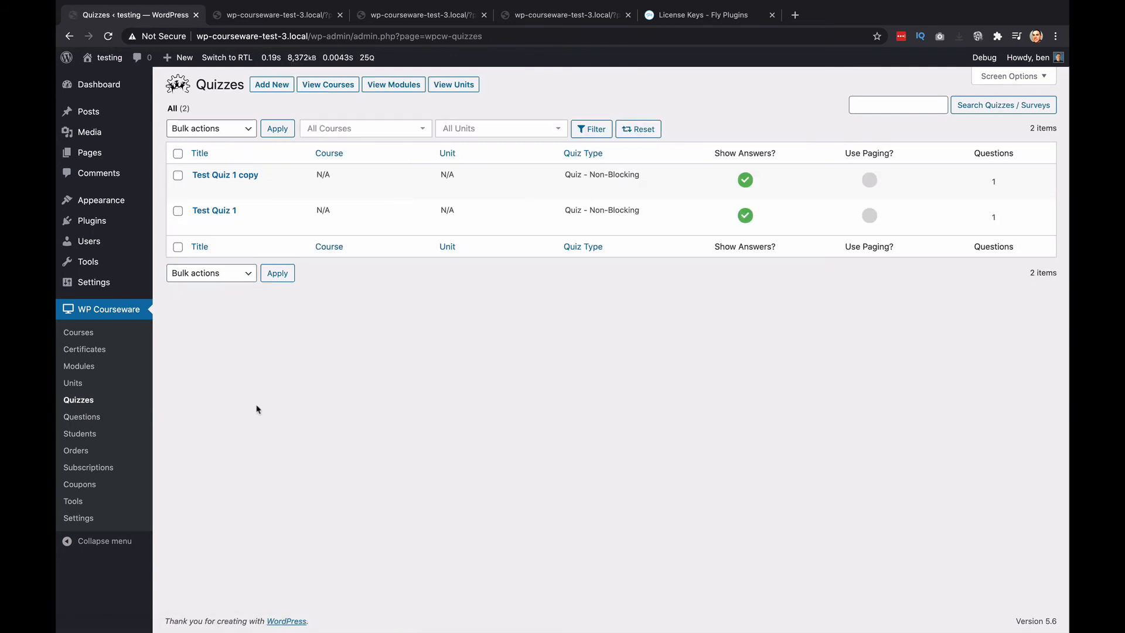
pyautogui.moveTo(197, 404)
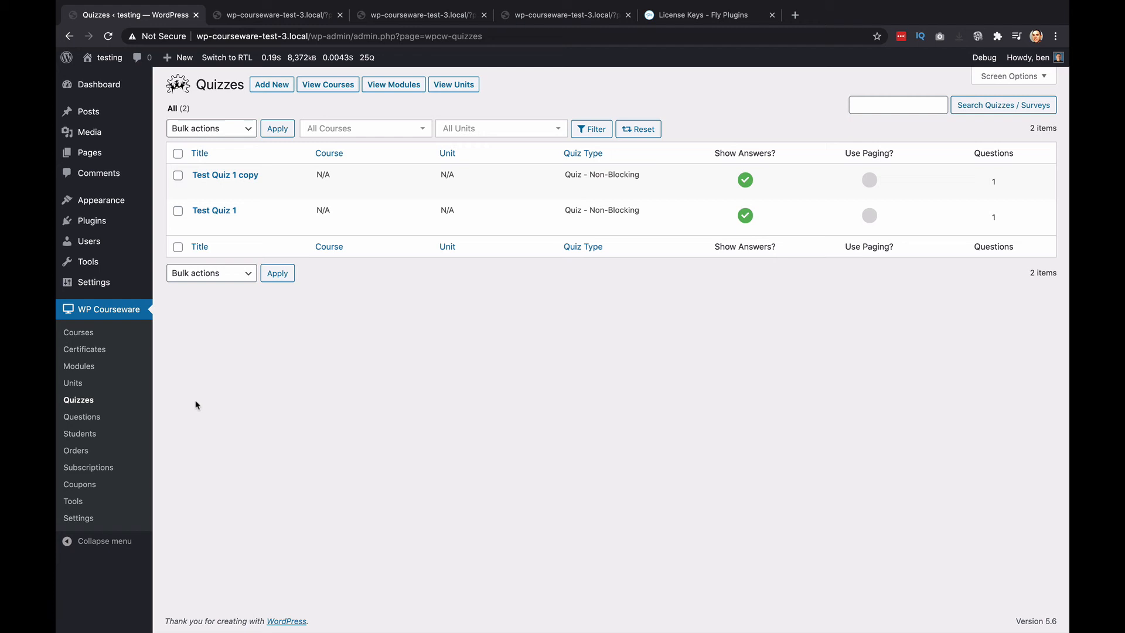
pyautogui.moveTo(354, 417)
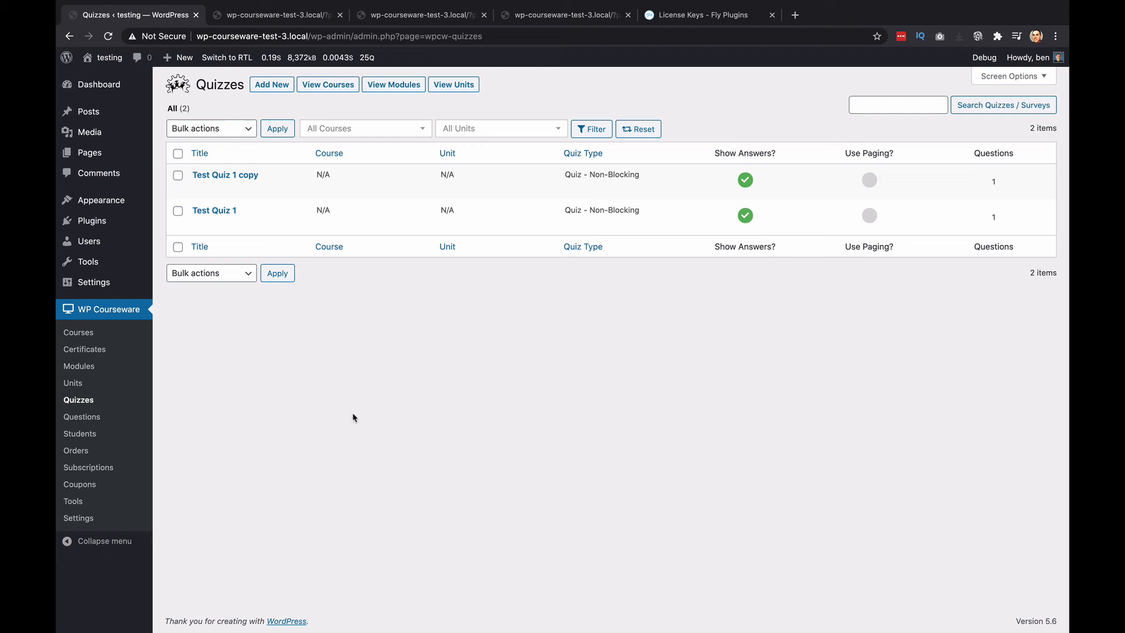